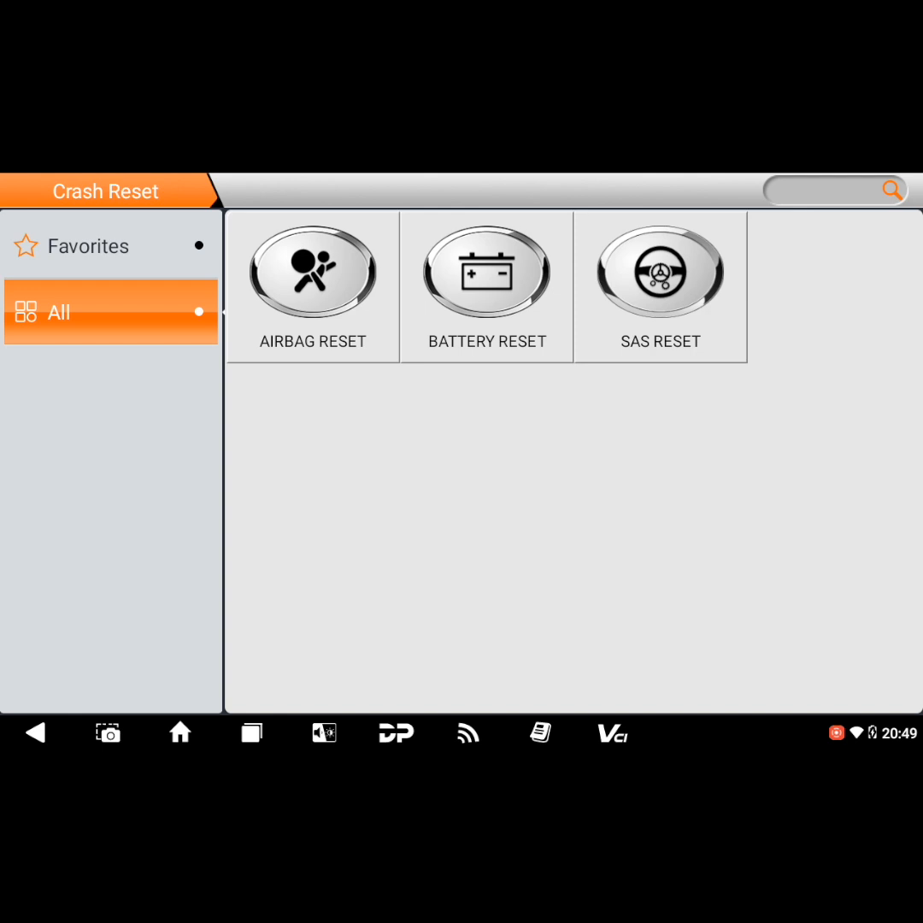
# Step: Enter the Airbag Reset V30.75 module listing 11,628 supported airbag ECUs
pyautogui.click(311, 270)
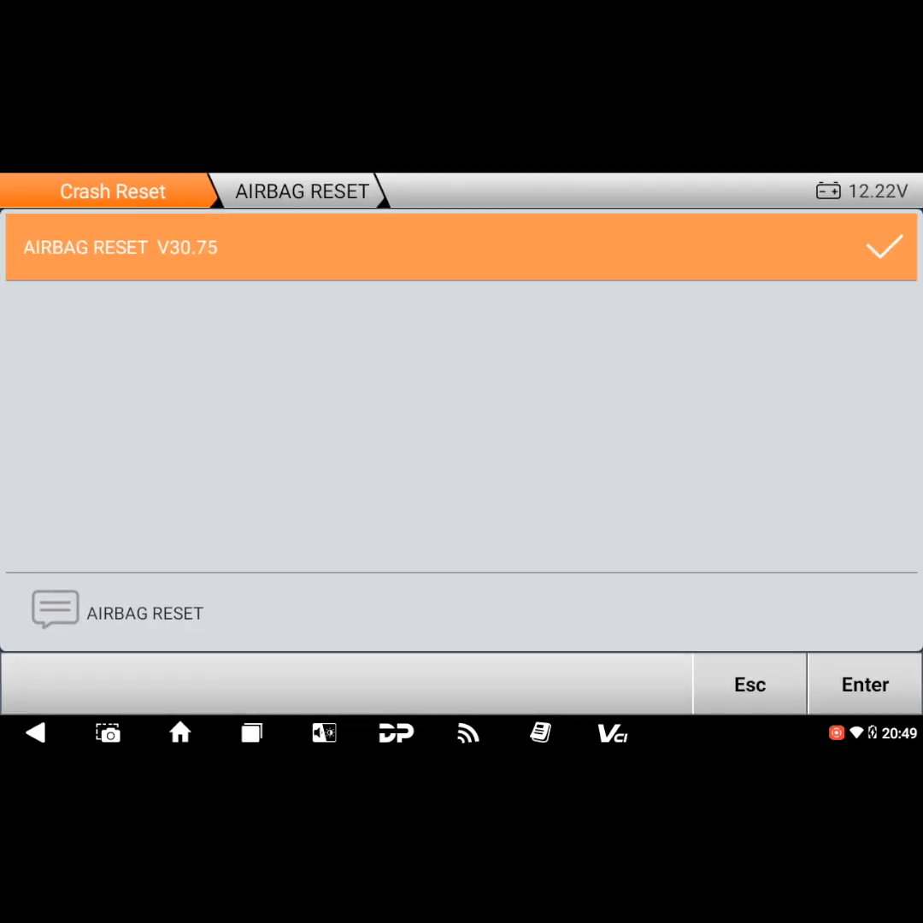
pyautogui.click(864, 683)
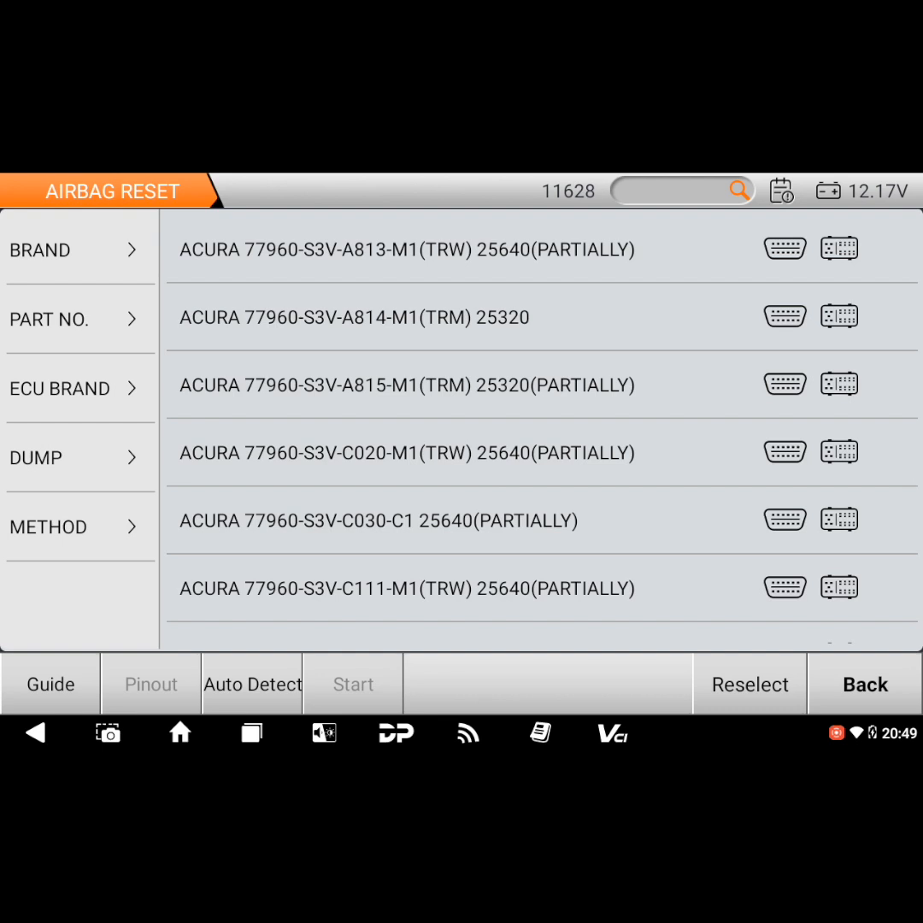
# Step: Preview the Brand and Part No. filter lists for the airbag ECUs
pyautogui.click(65, 250)
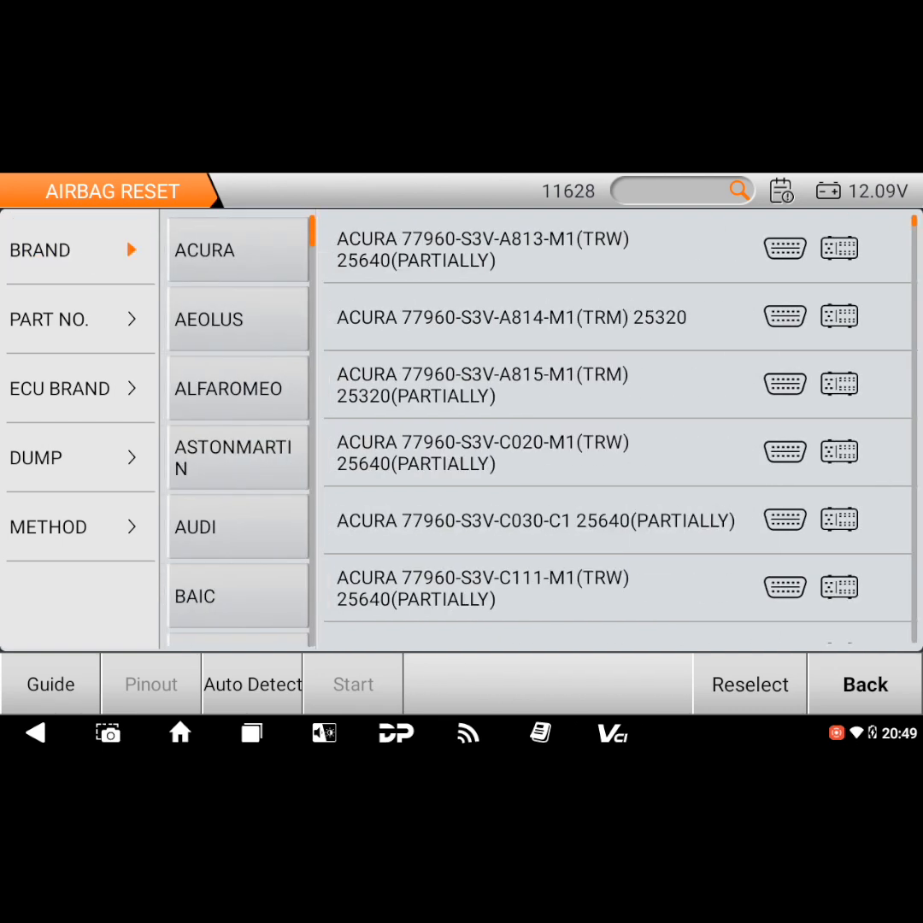
pyautogui.scroll(-3)
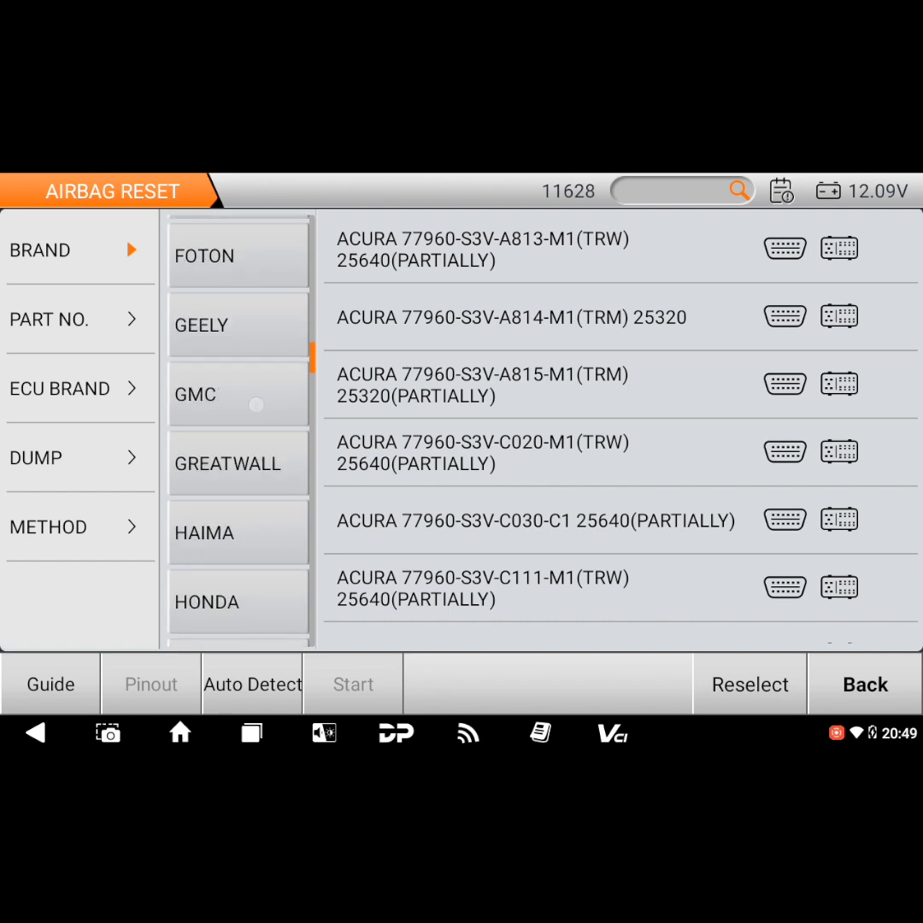
pyautogui.scroll(-3)
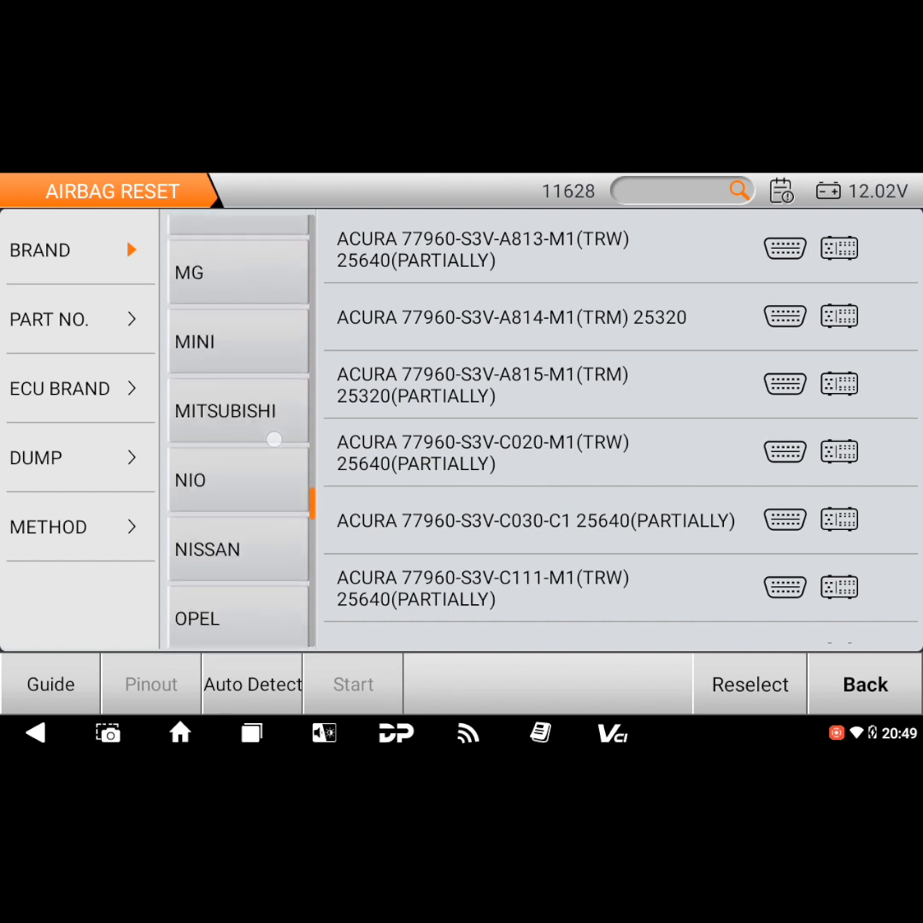
pyautogui.click(48, 318)
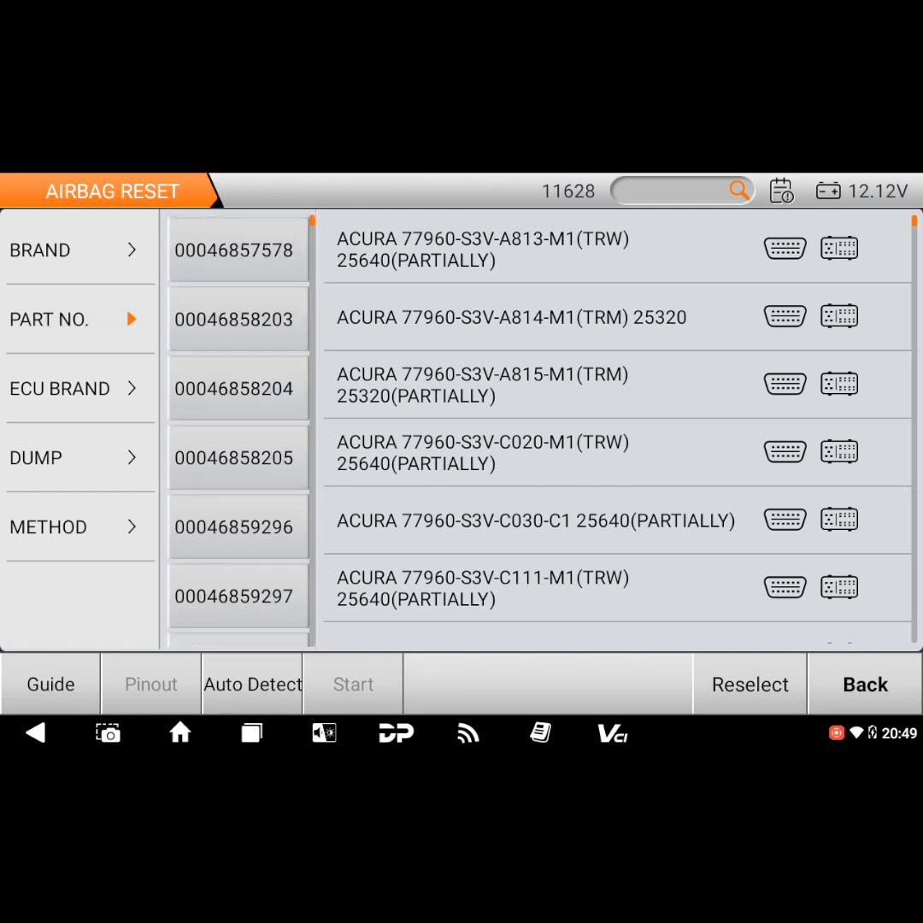
pyautogui.scroll(-3)
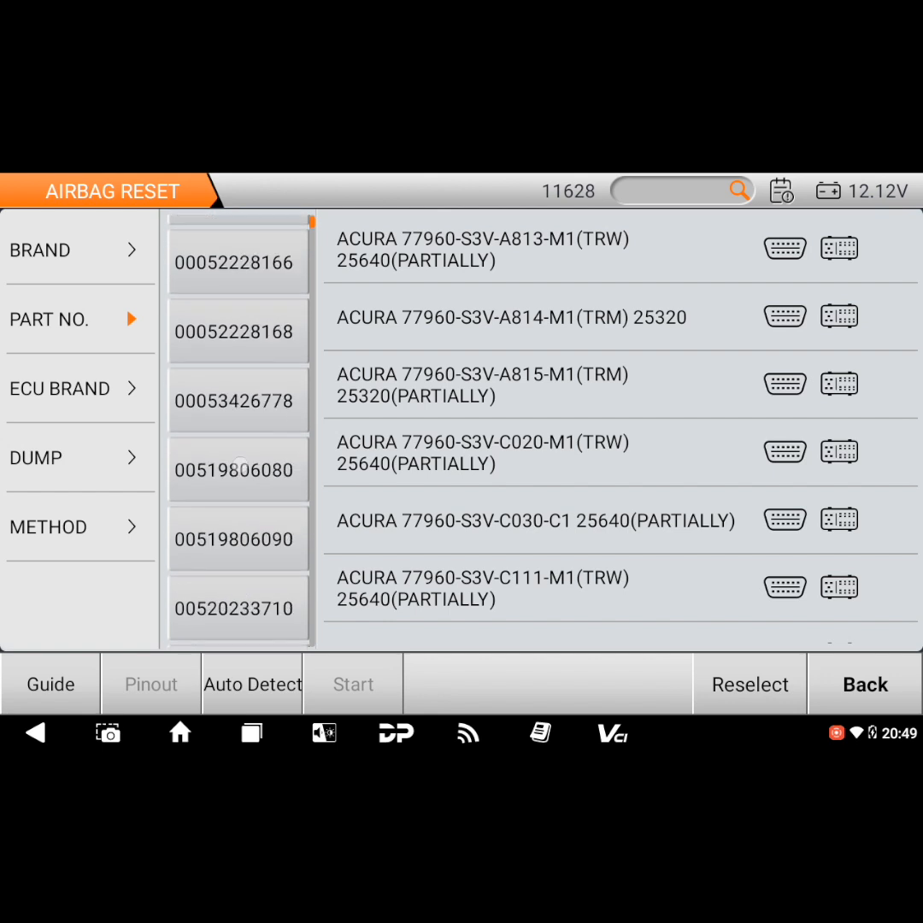
pyautogui.scroll(-3)
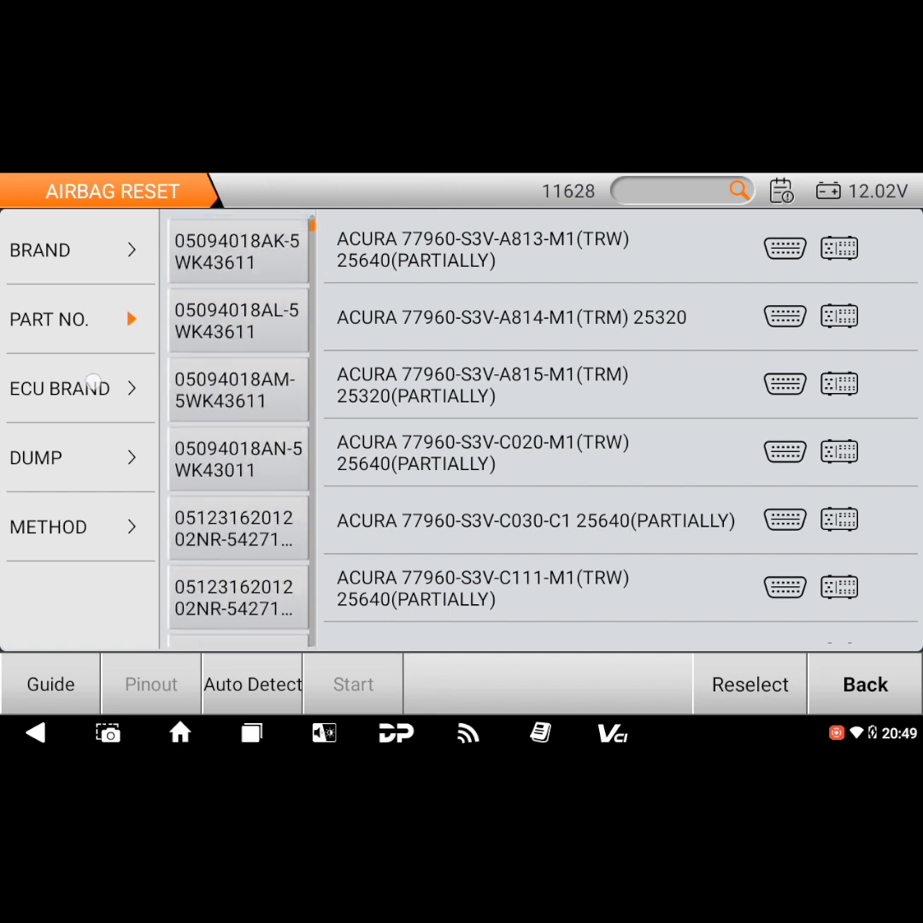
# Step: Preview ECU Brand and Dump filters, then filter by the OBD method leaving 137 modules
pyautogui.click(60, 388)
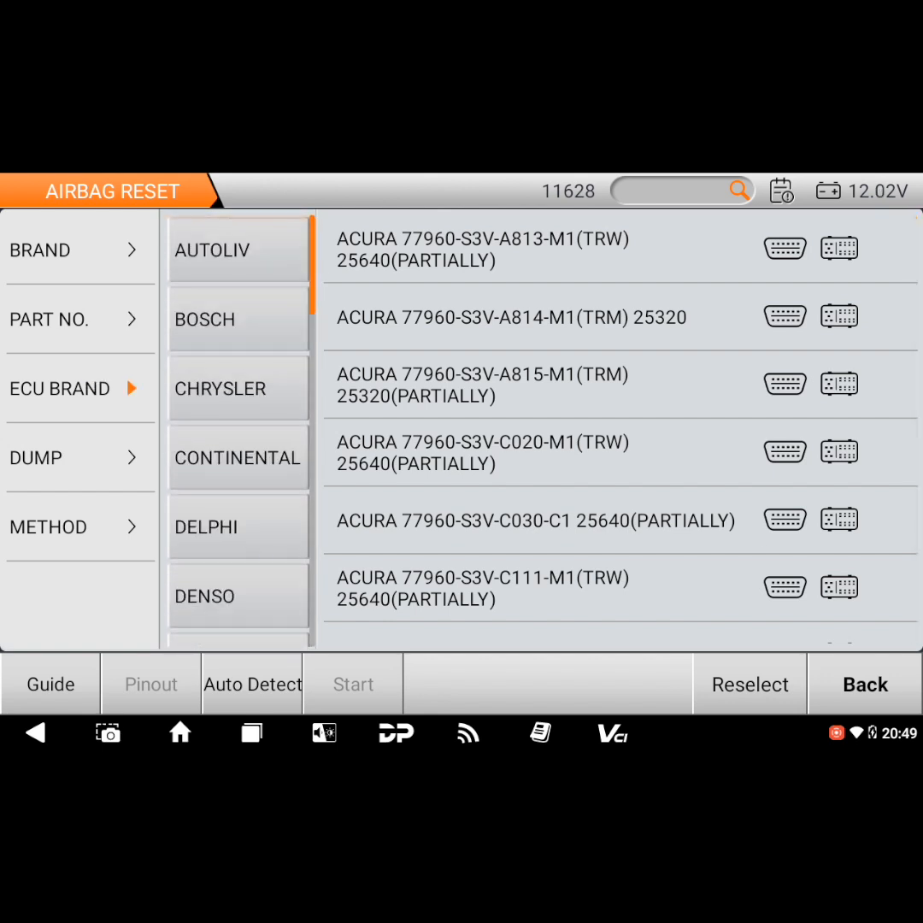
pyautogui.click(78, 526)
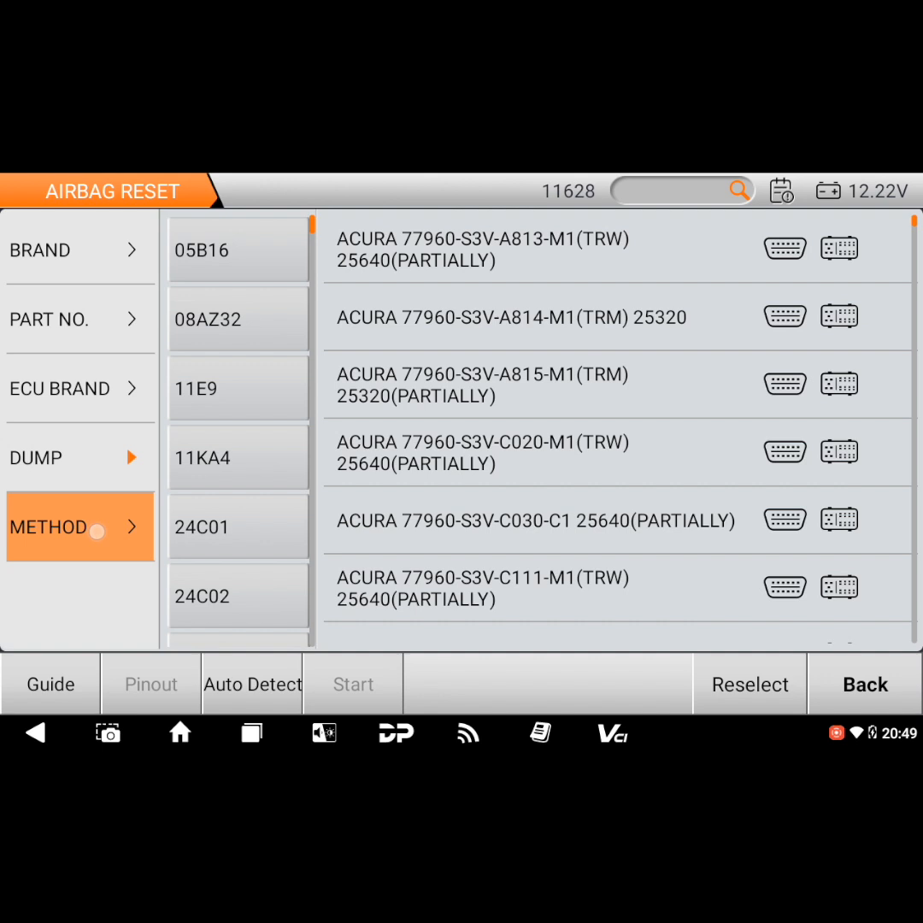
pyautogui.click(77, 527)
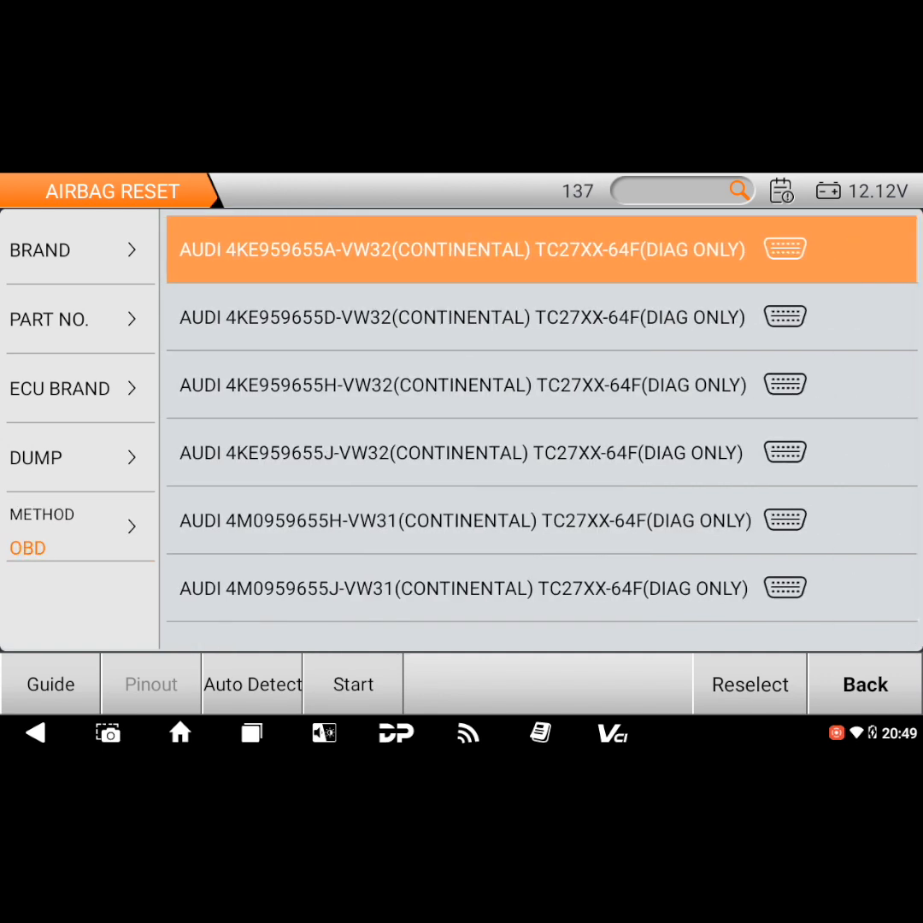
# Step: Filter by OBD/BENCH, then BENCH, then Reselect to restore all 11,628 modules
pyautogui.scroll(-3)
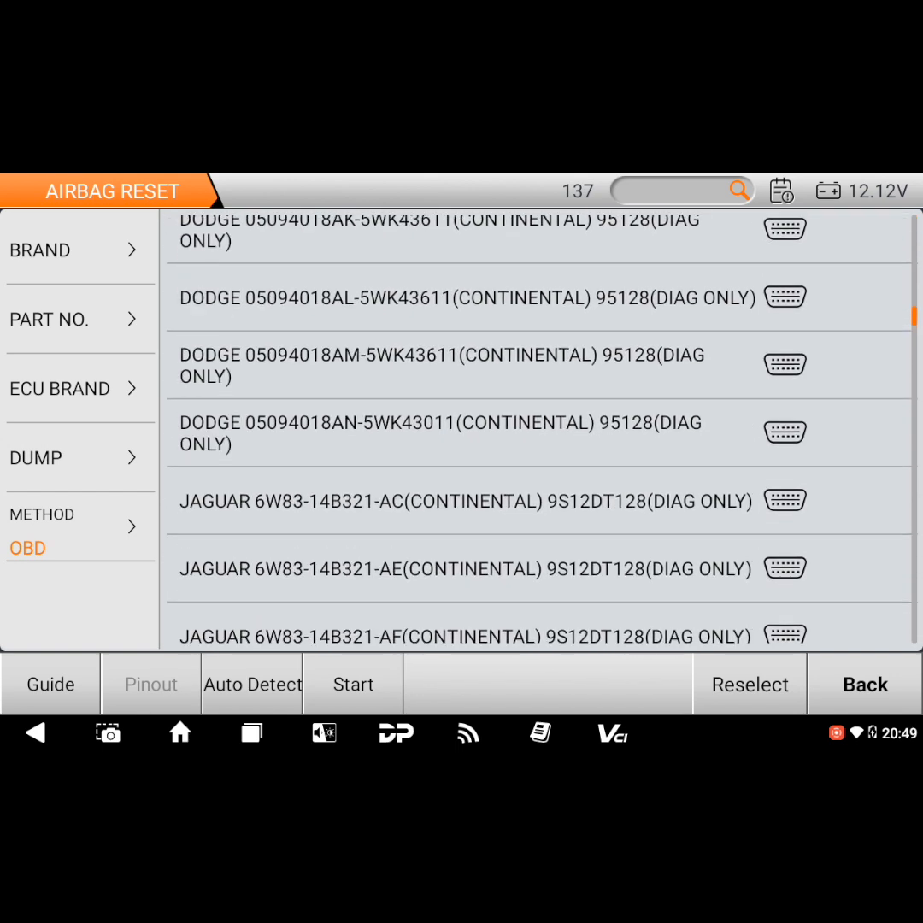
pyautogui.scroll(-3)
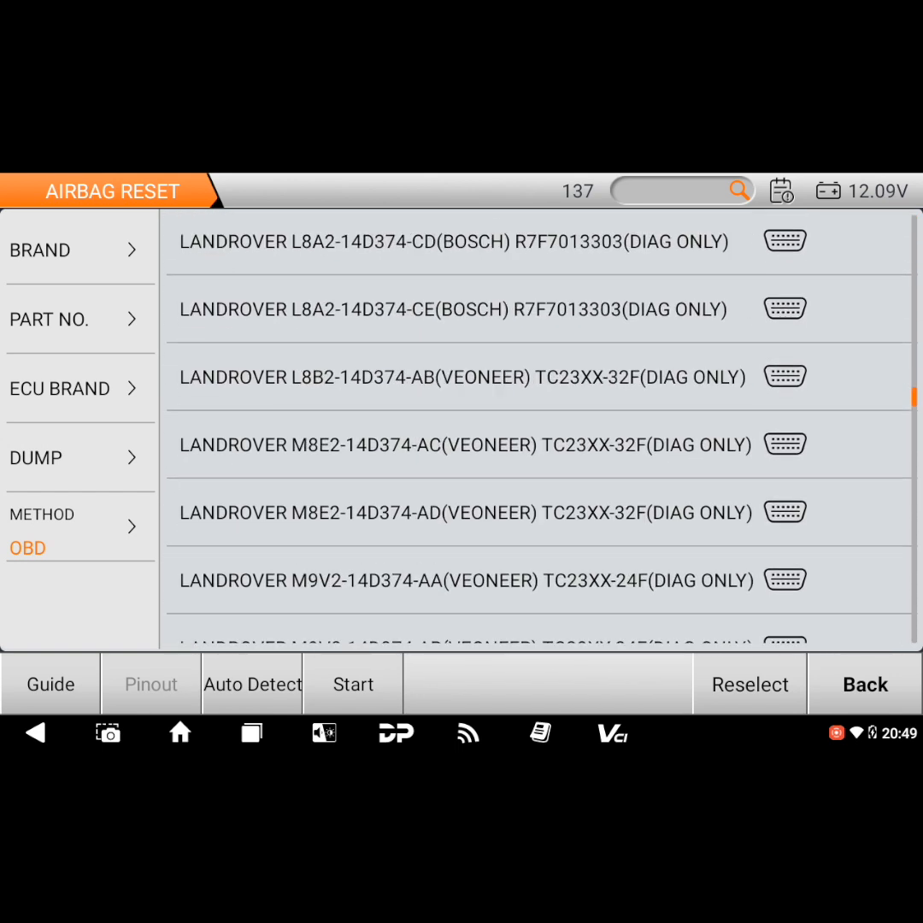
pyautogui.scroll(-3)
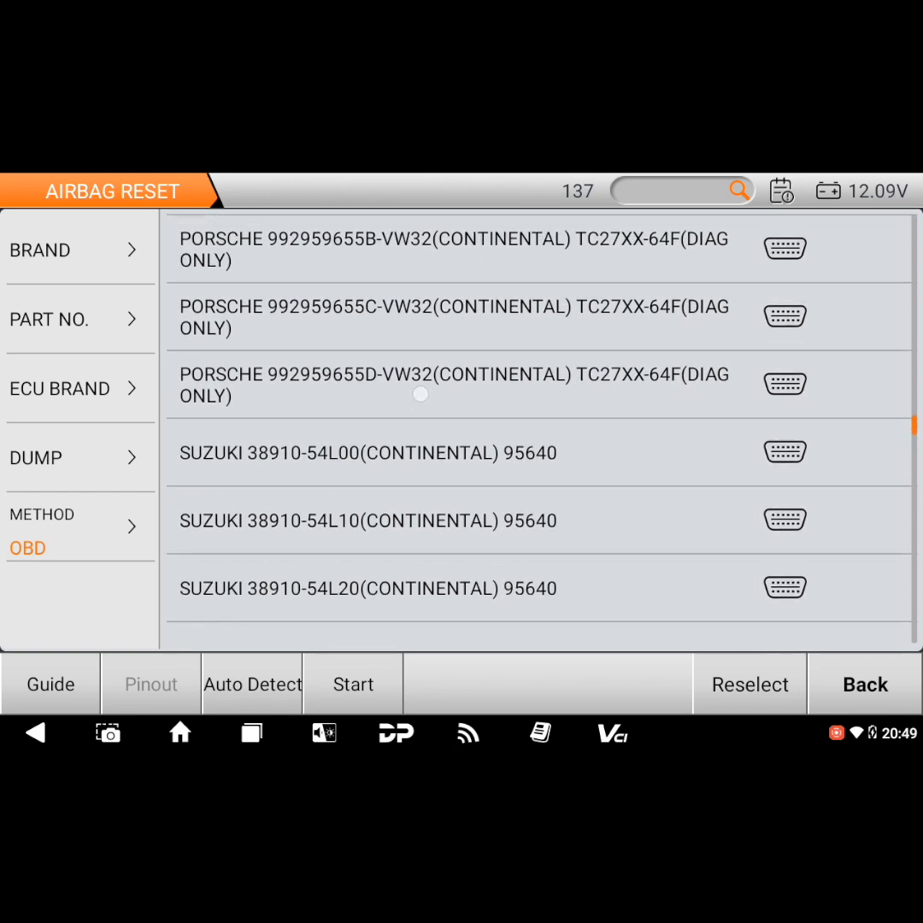
pyautogui.scroll(-3)
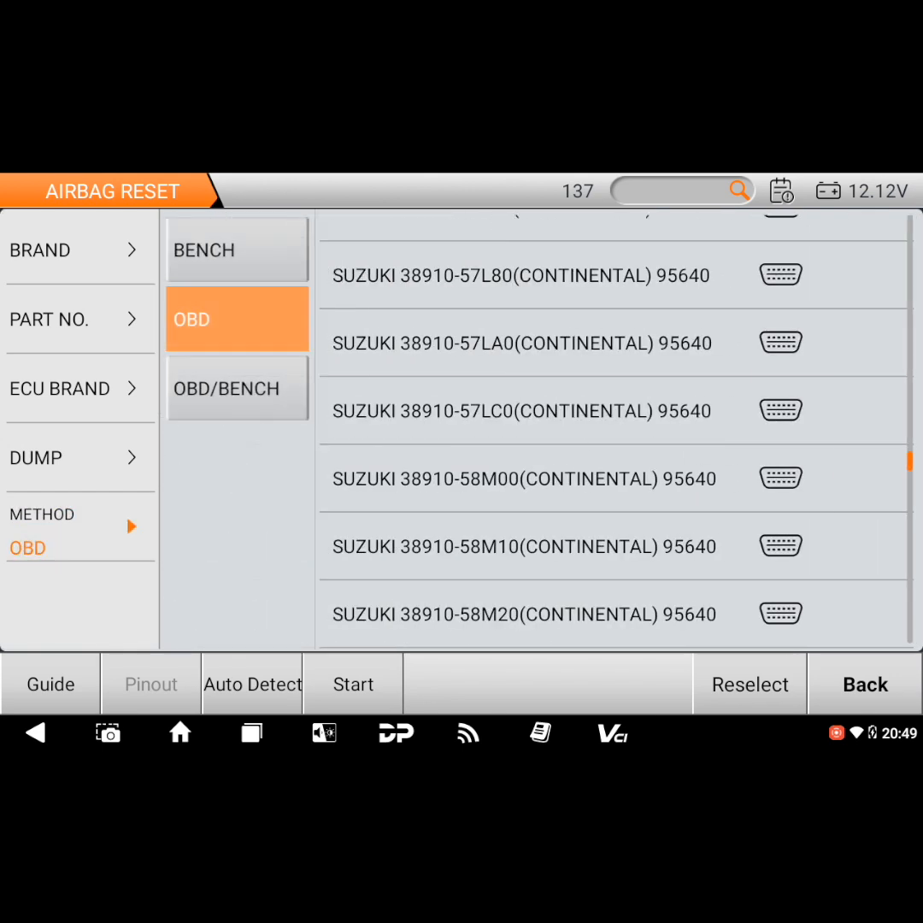
pyautogui.click(233, 388)
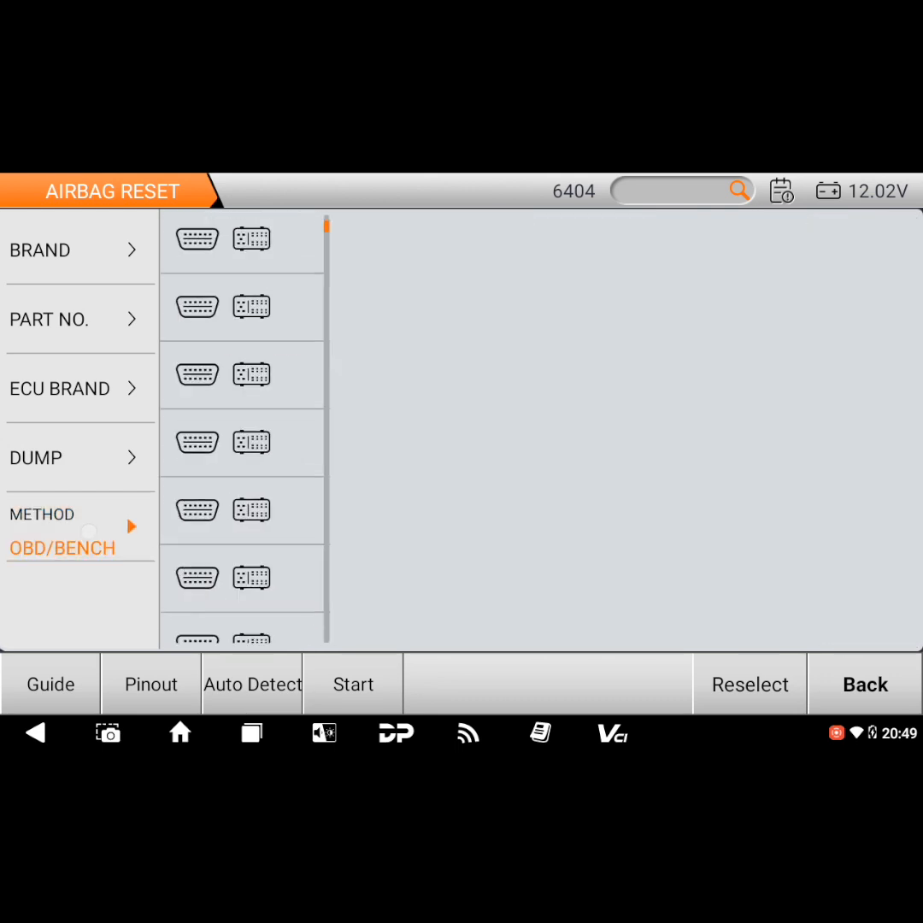
pyautogui.click(61, 546)
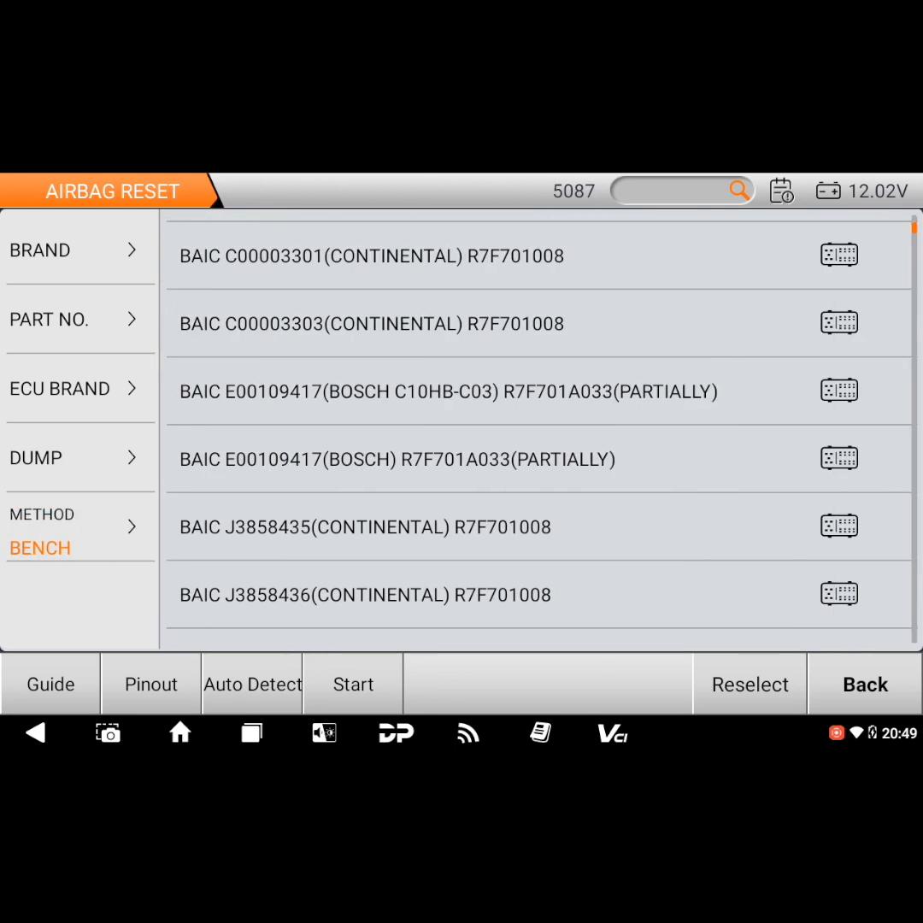
pyautogui.click(77, 249)
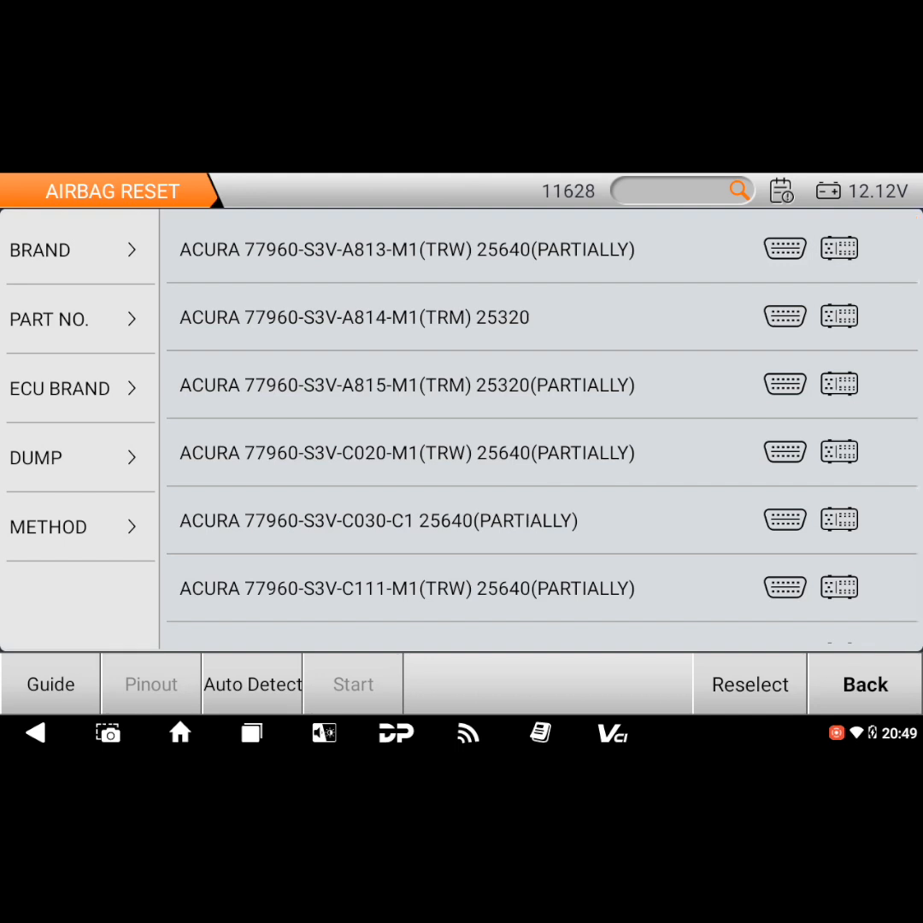
# Step: Switch the brand filter to BMW, then BENZ, then back to AUDI
pyautogui.click(78, 250)
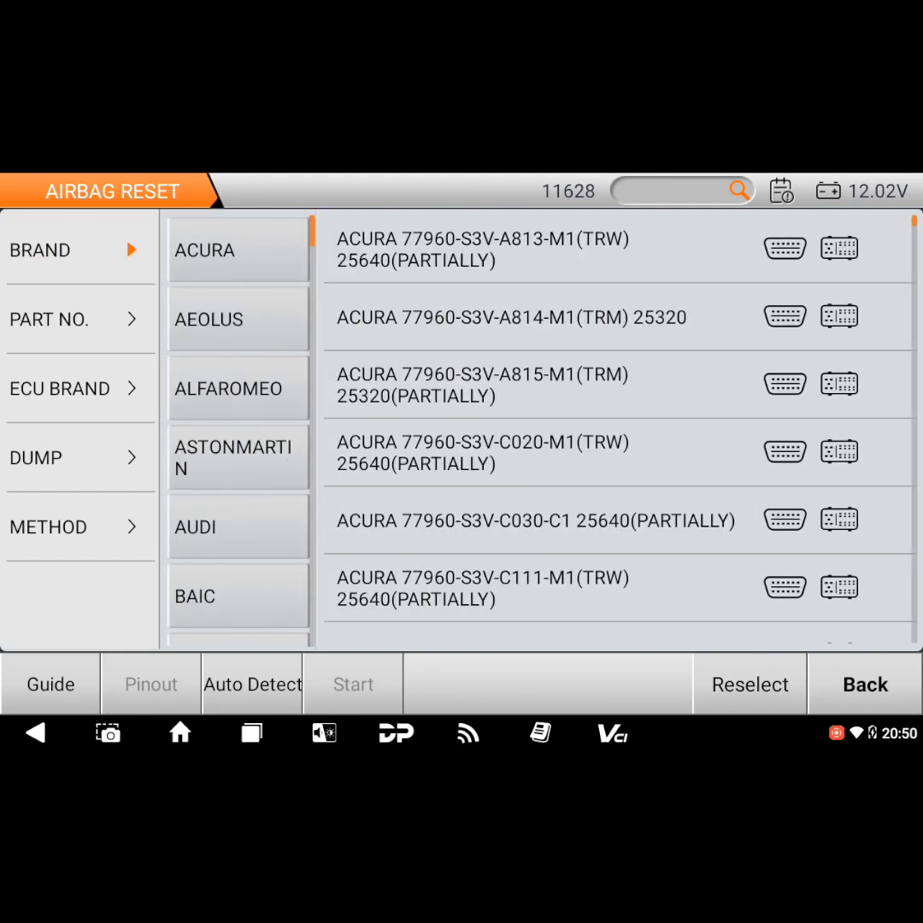
pyautogui.scroll(-3)
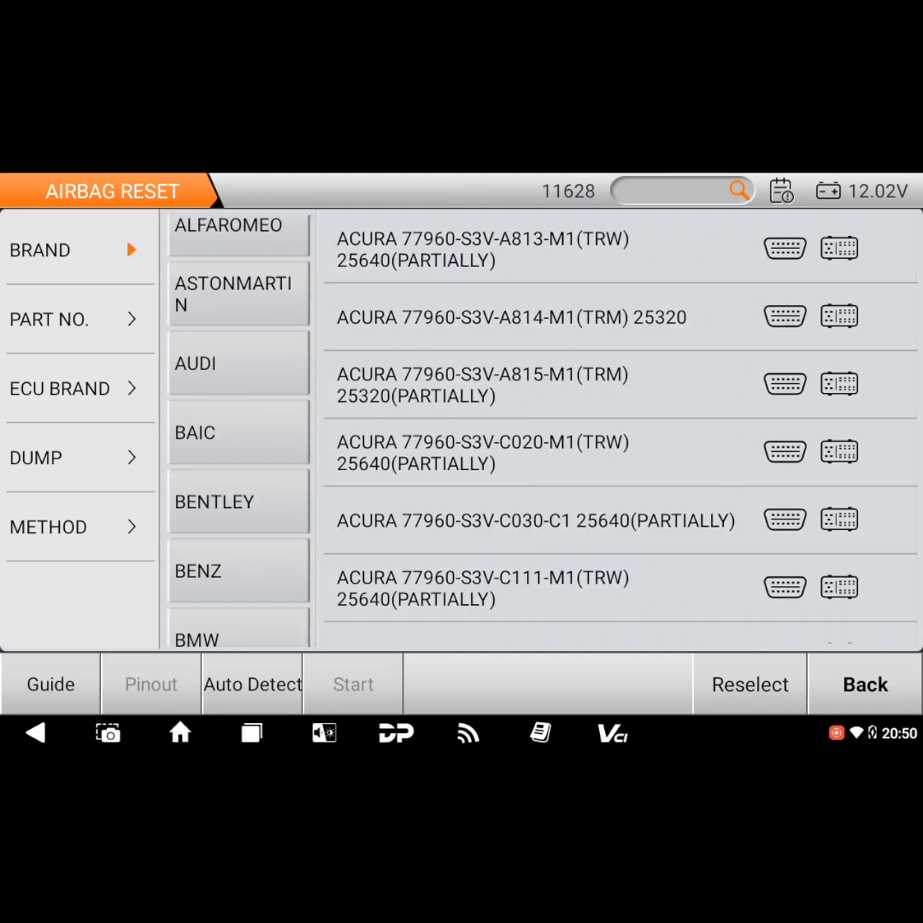
pyautogui.click(197, 639)
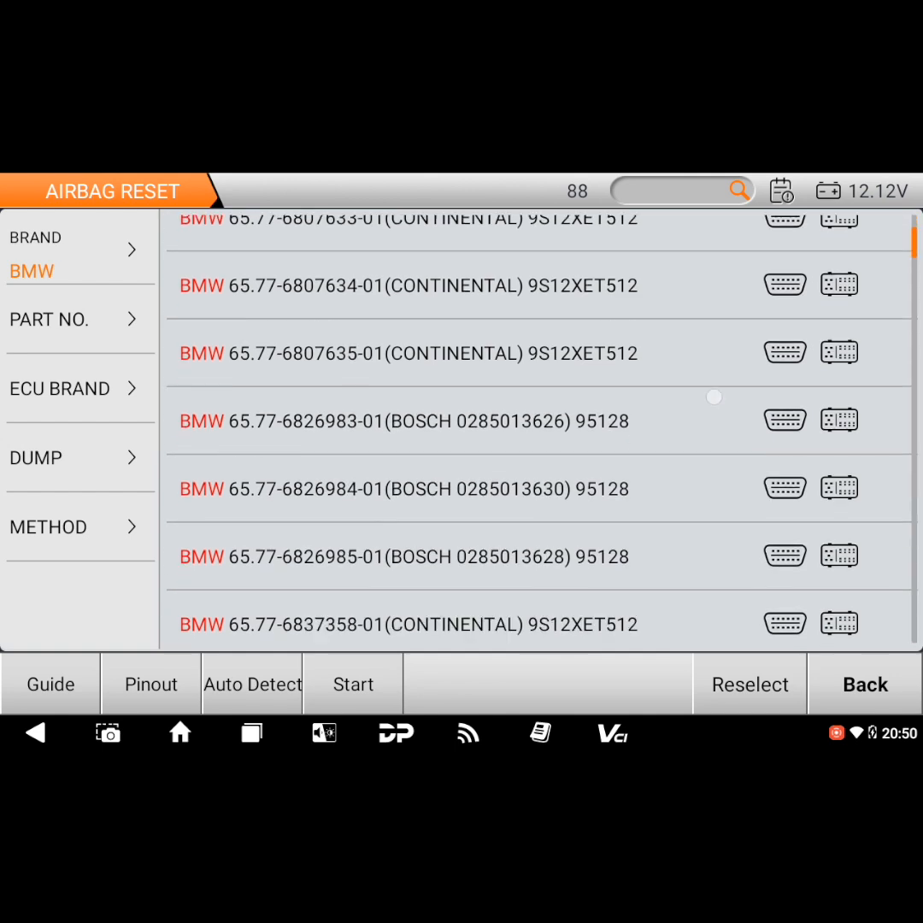
pyautogui.scroll(-3)
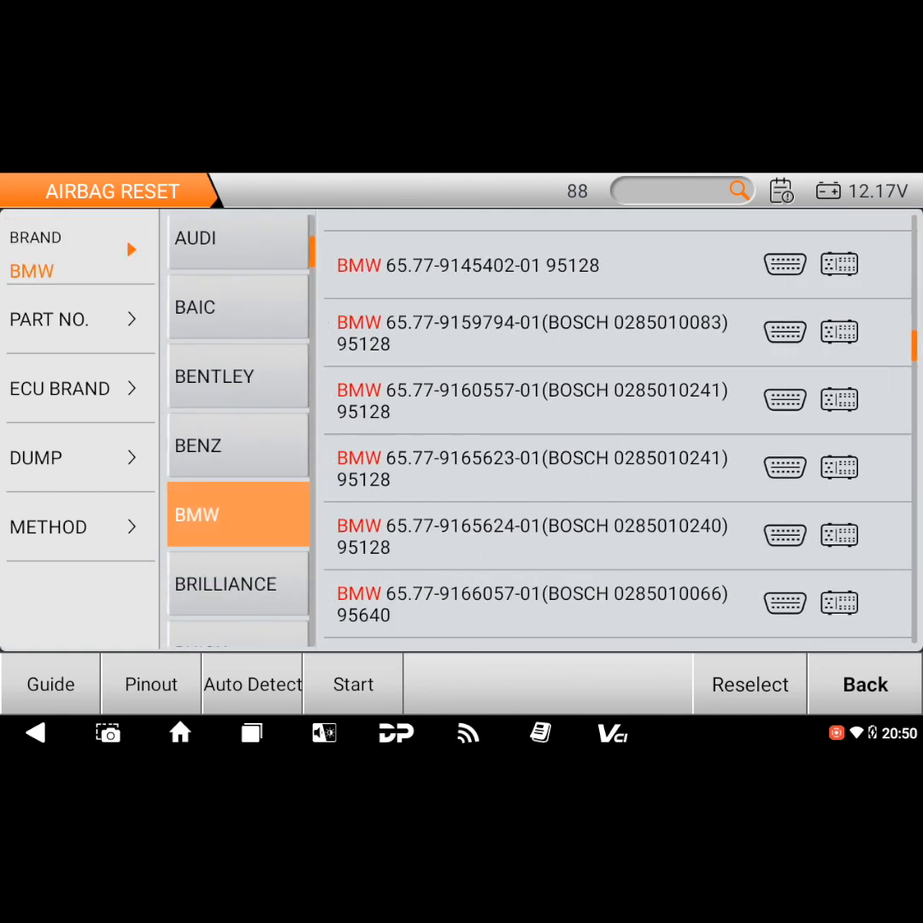
pyautogui.click(198, 445)
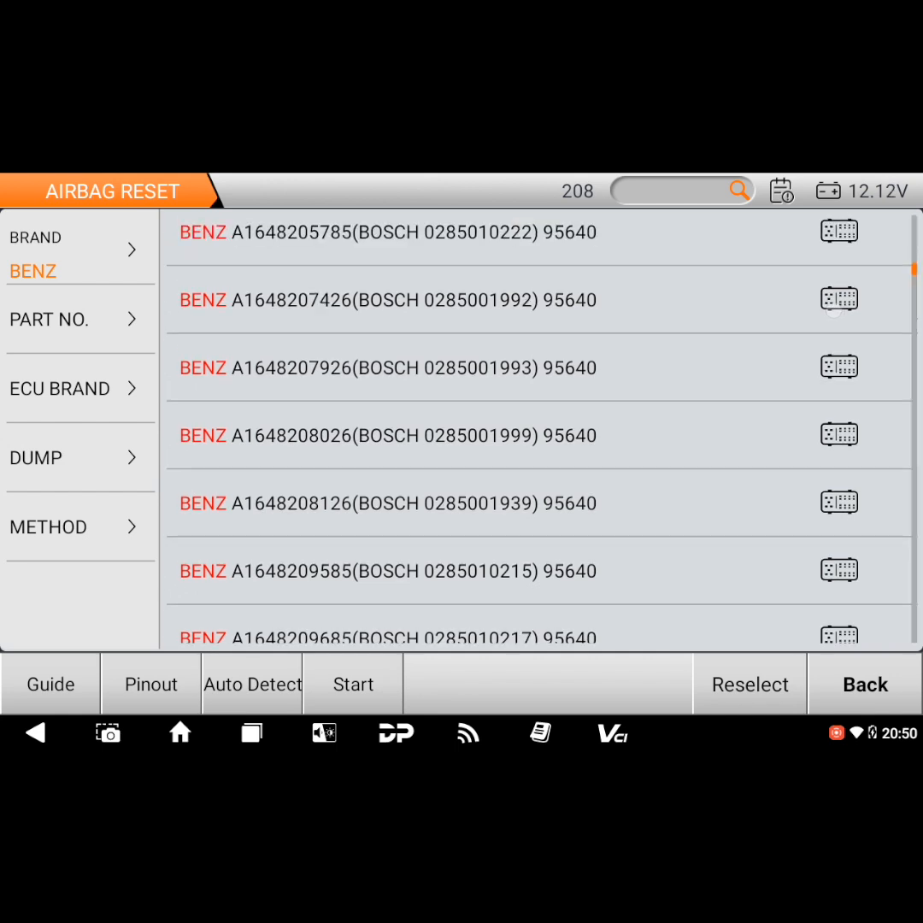
pyautogui.click(79, 248)
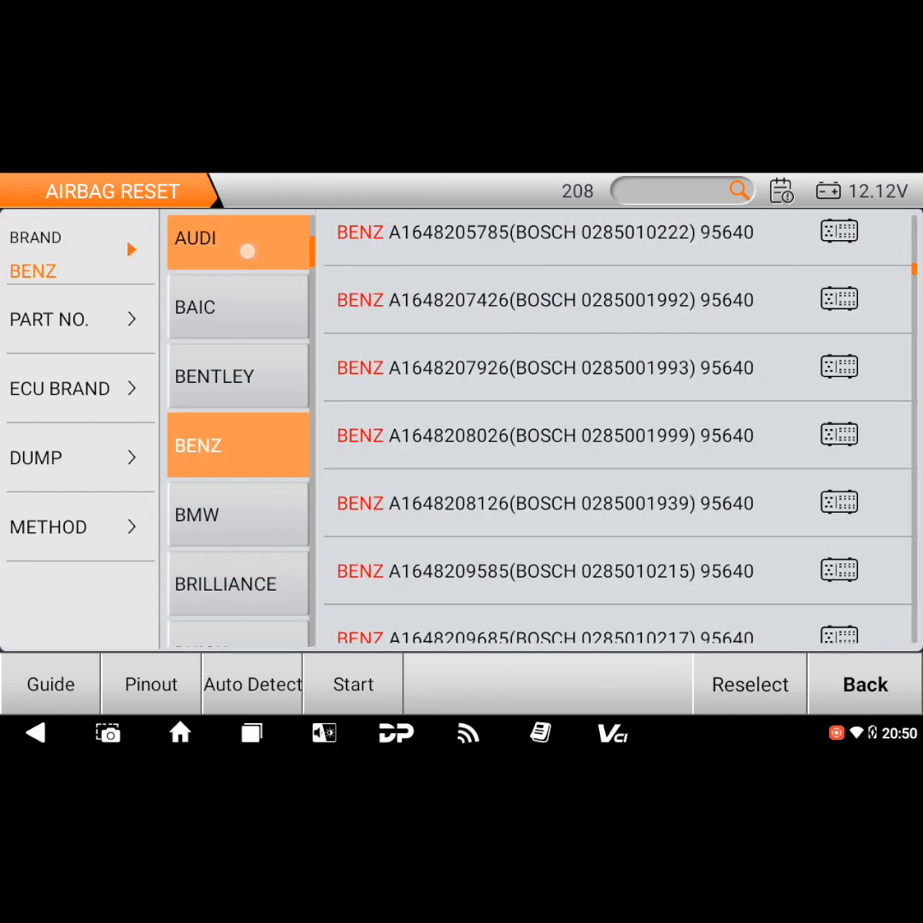
pyautogui.click(239, 237)
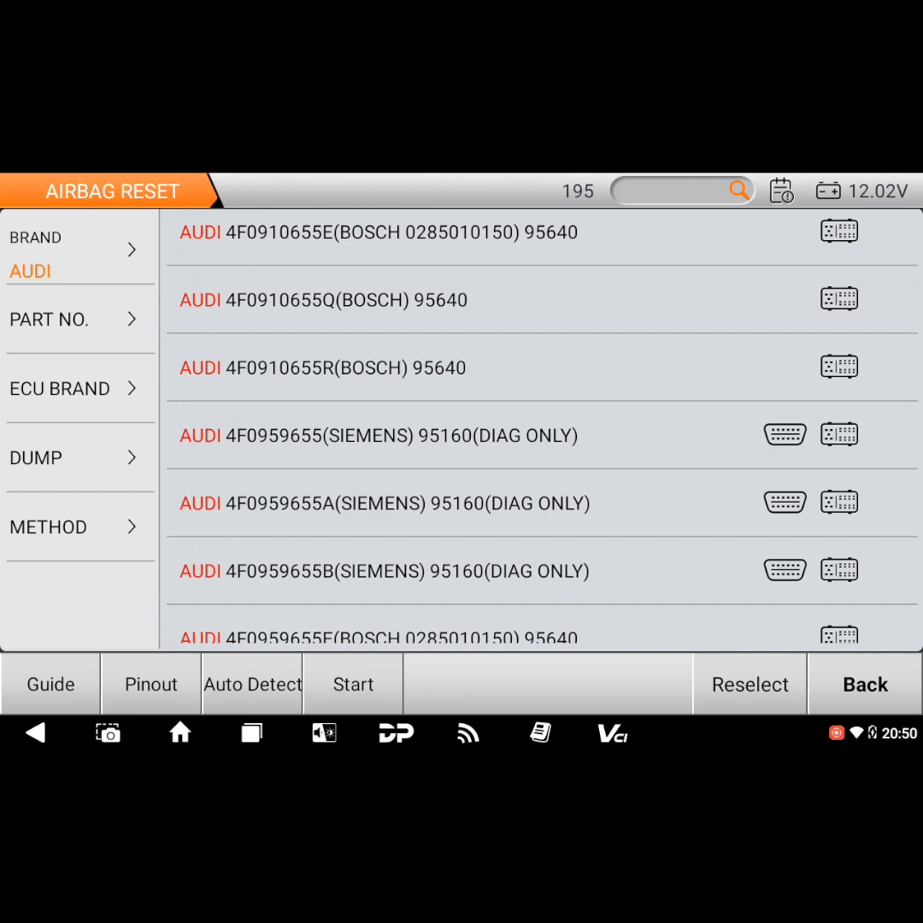
# Step: Browse the part list and select the BMW 65.77-9253636-01 Continental 9S12XET512 module
pyautogui.scroll(-3)
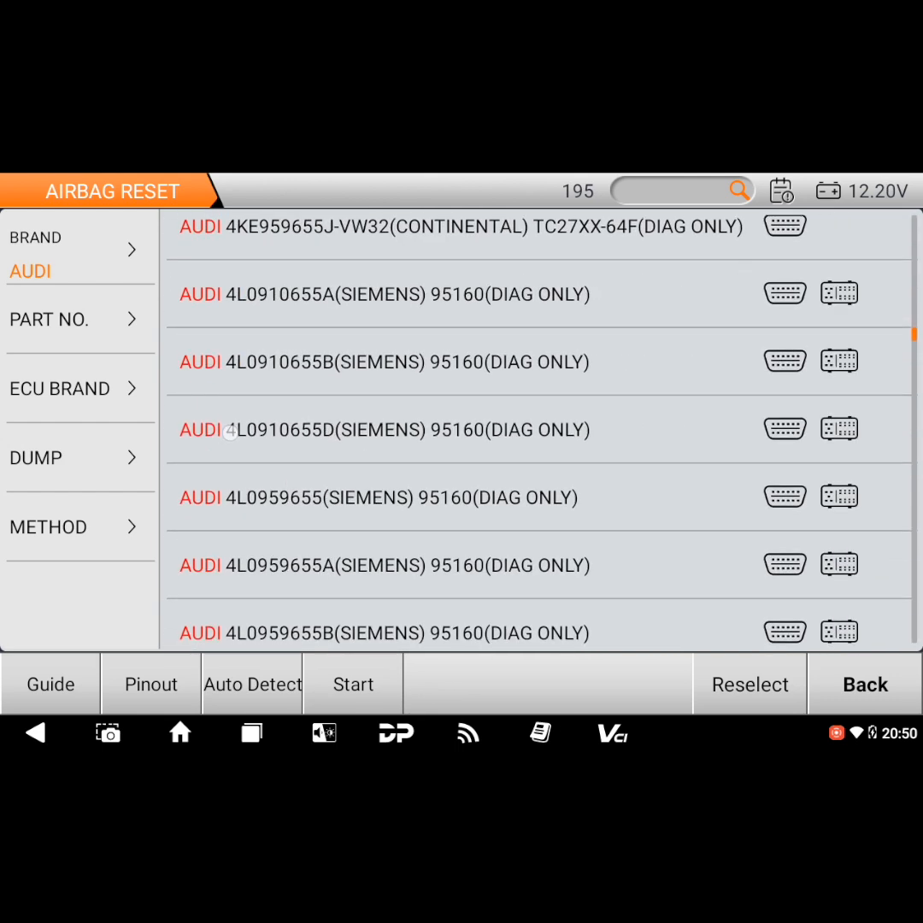
pyautogui.scroll(3)
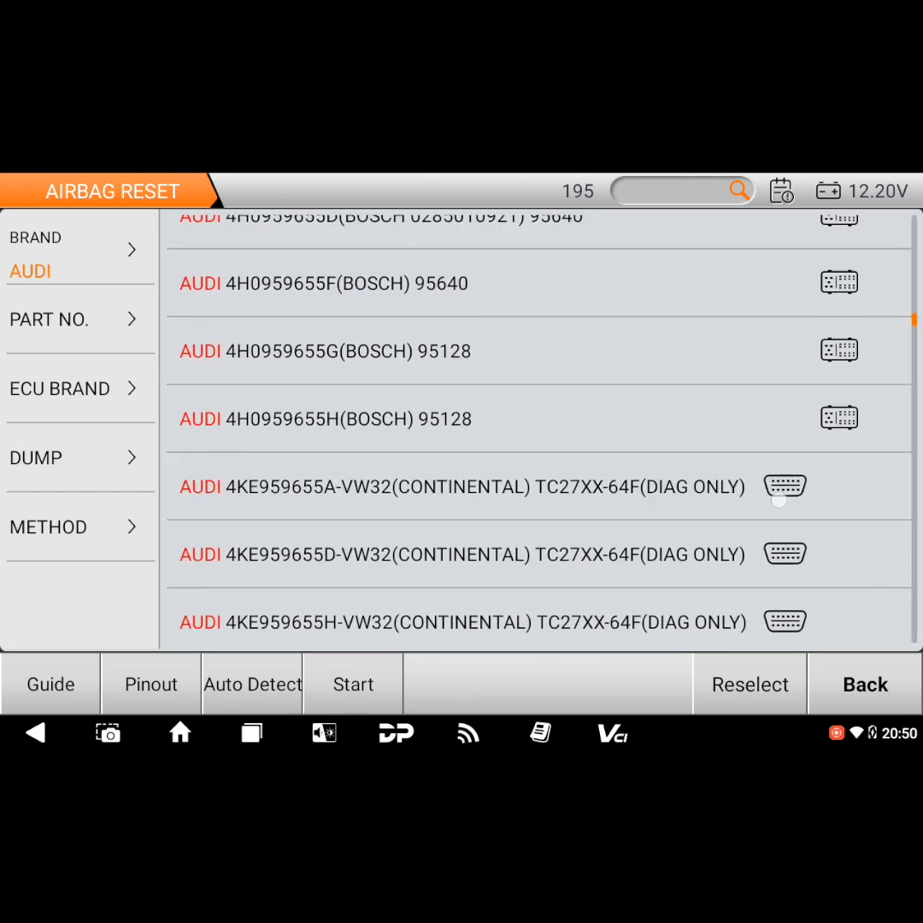
pyautogui.scroll(3)
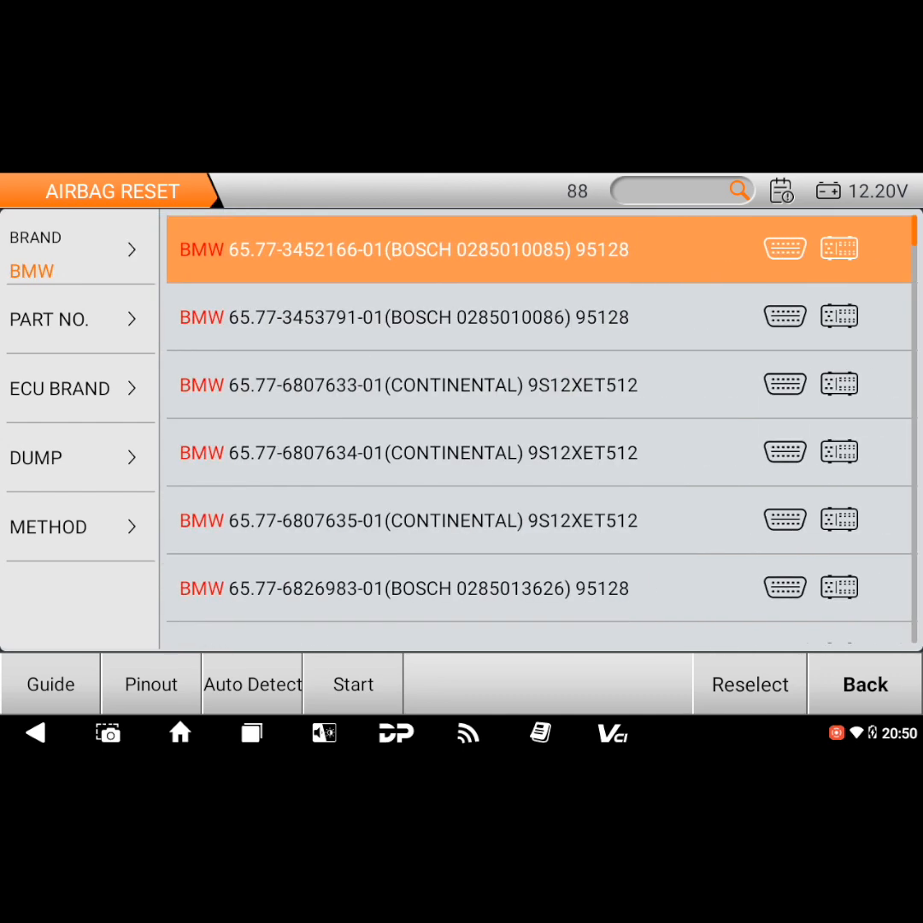
pyautogui.scroll(-3)
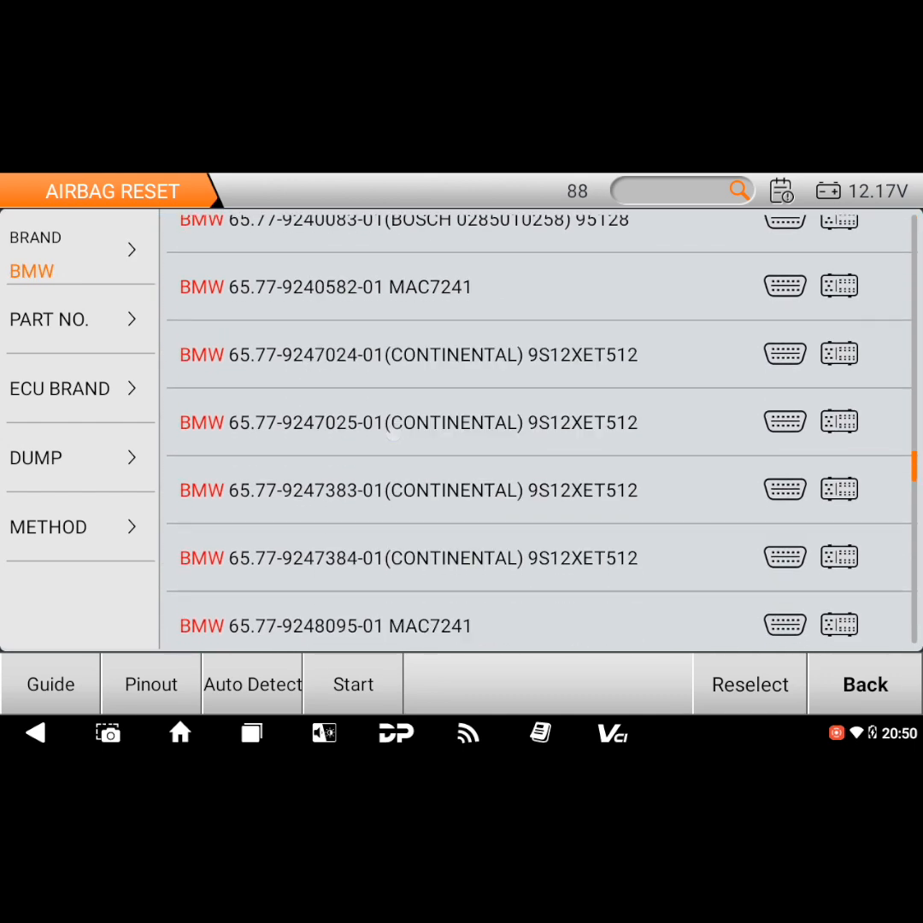
pyautogui.scroll(-3)
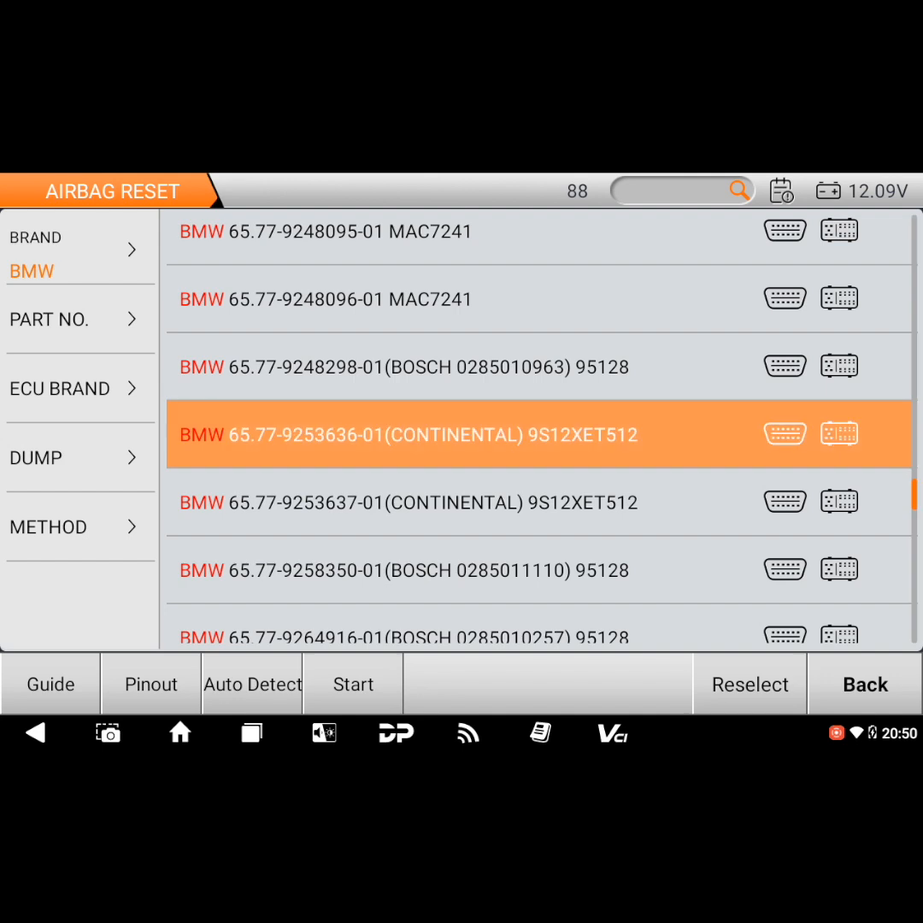
pyautogui.click(51, 683)
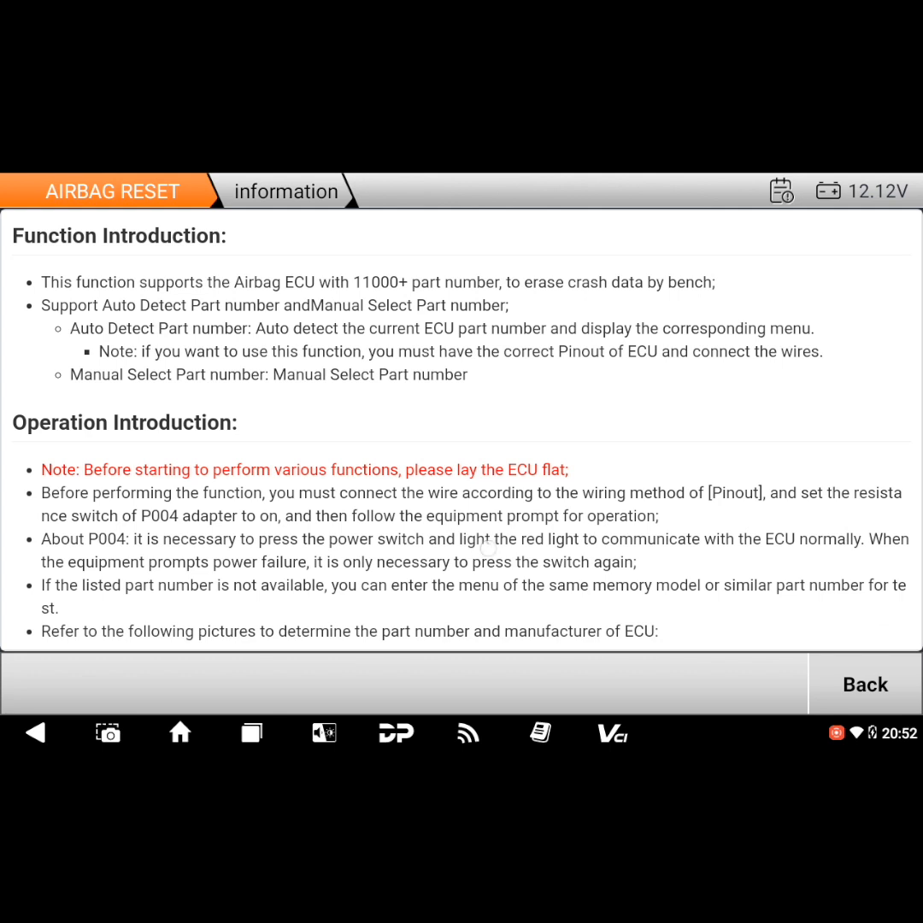
# Step: Scroll the guide through the ECU label photos to the P004 wiring diagram, then leave it
pyautogui.scroll(-3)
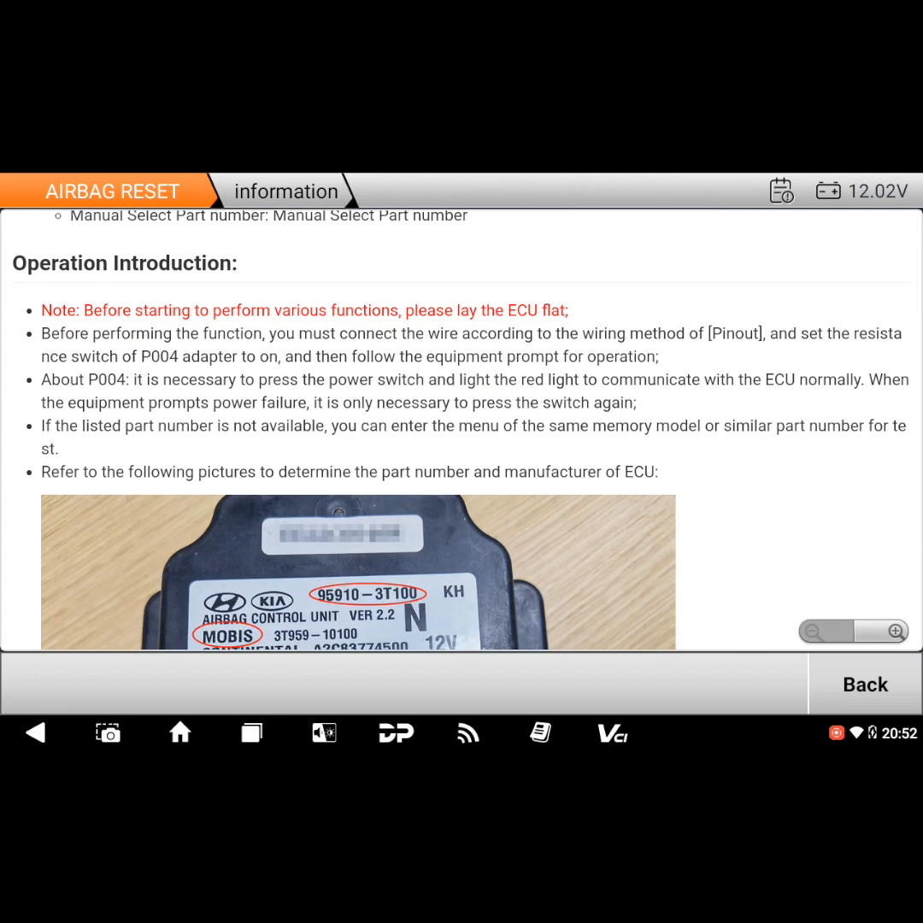
pyautogui.scroll(-3)
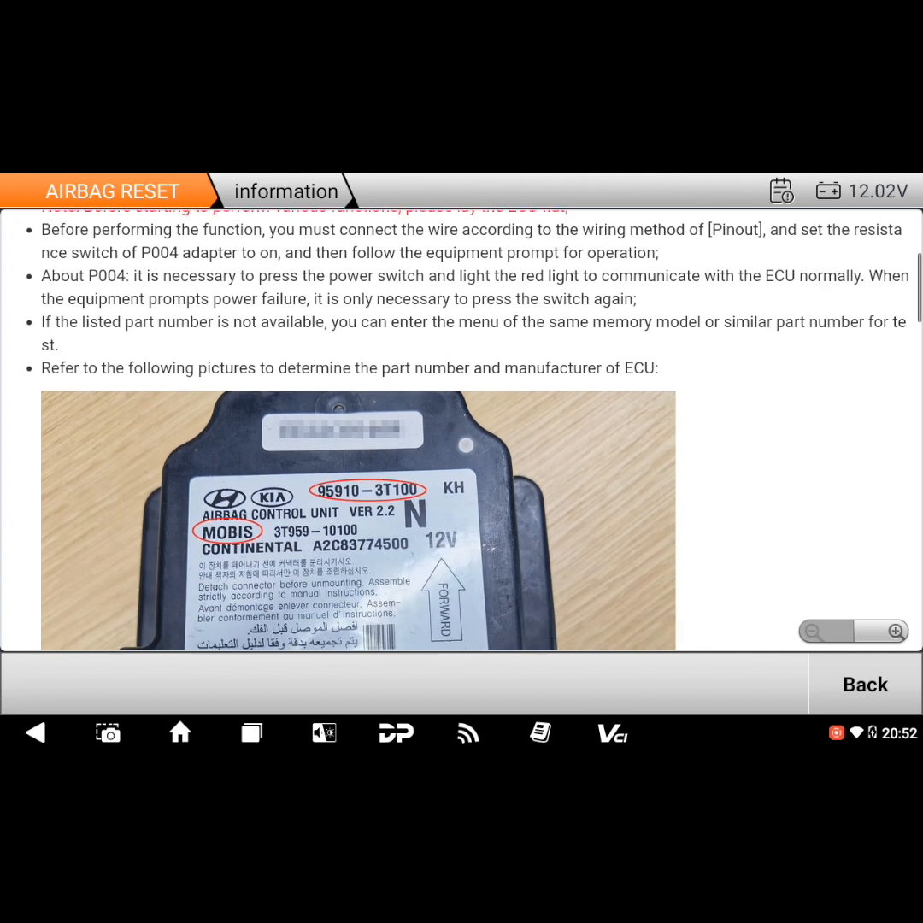
pyautogui.scroll(-3)
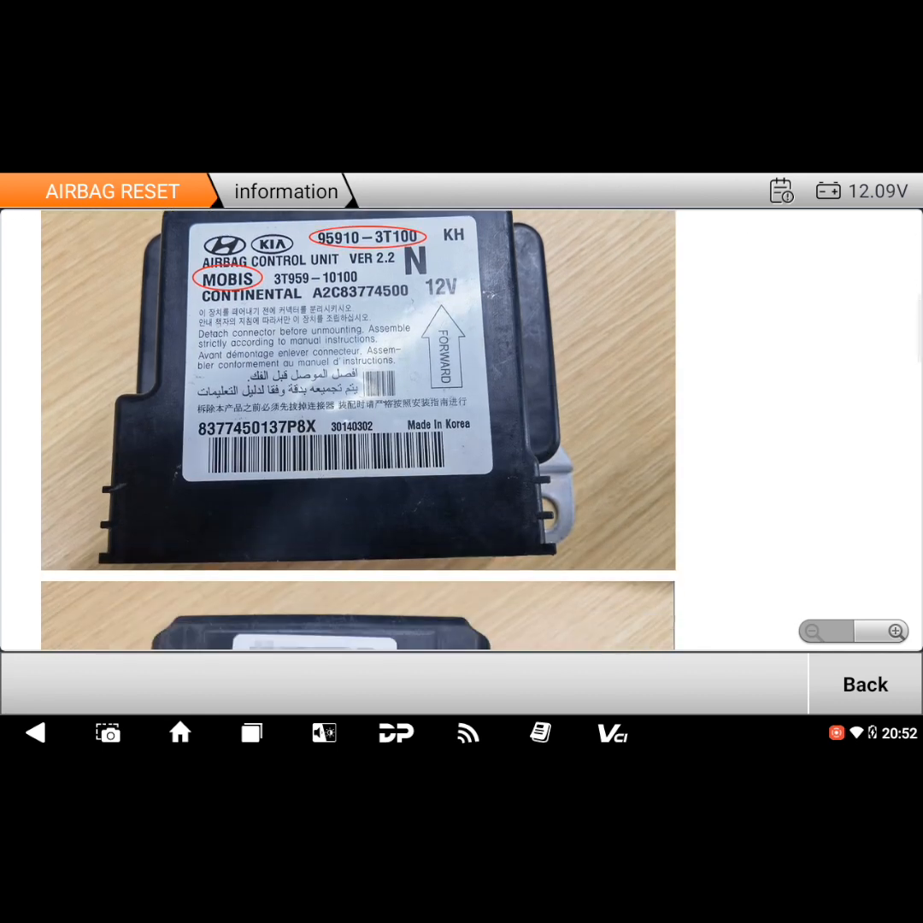
pyautogui.scroll(-3)
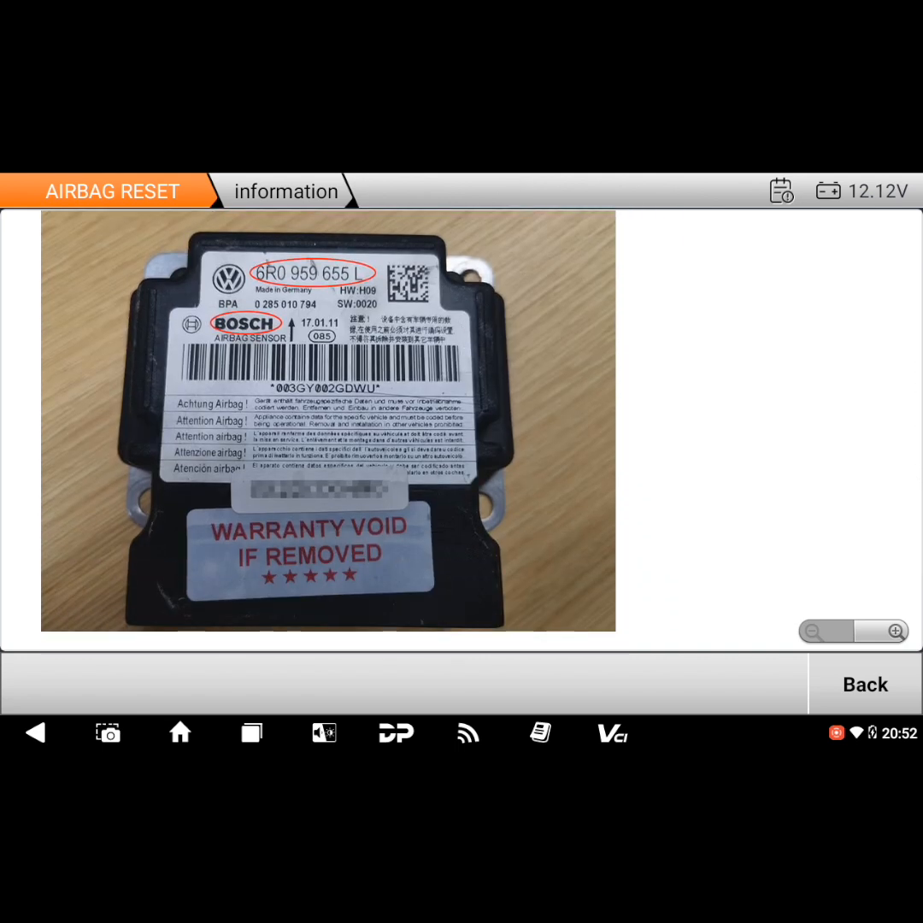
pyautogui.scroll(-3)
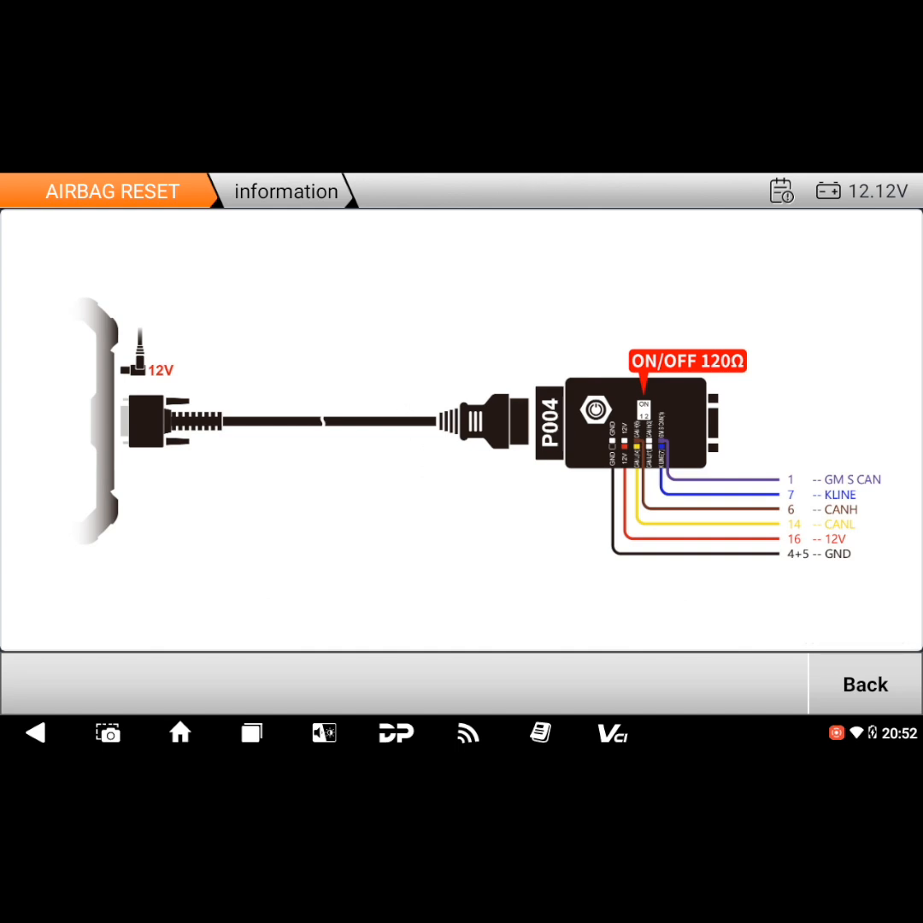
pyautogui.click(865, 683)
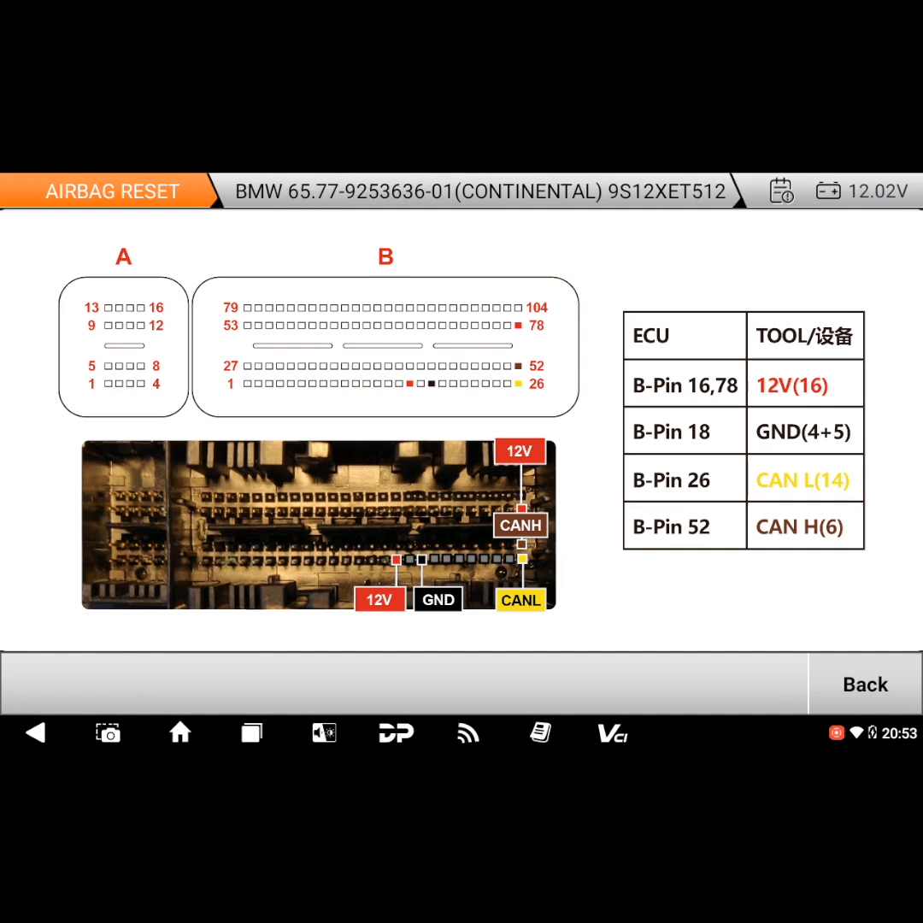
# Step: Start a BENCH session with the P004 adapter and acknowledge the server notice
pyautogui.click(864, 684)
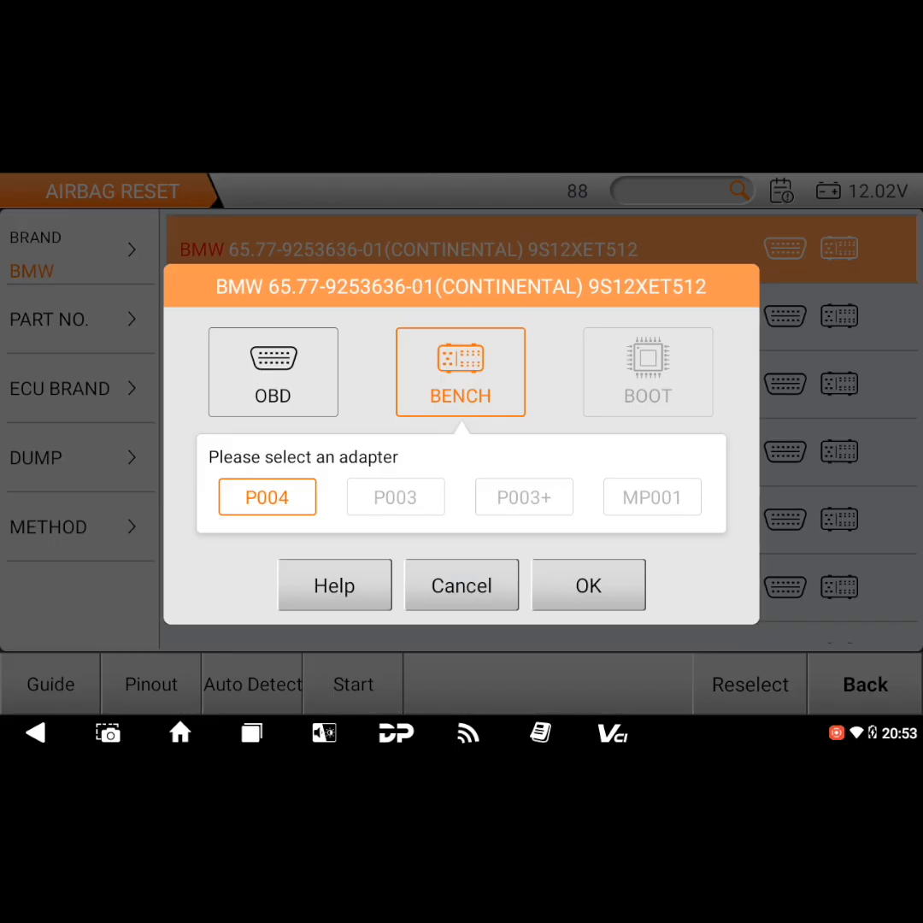
pyautogui.click(588, 584)
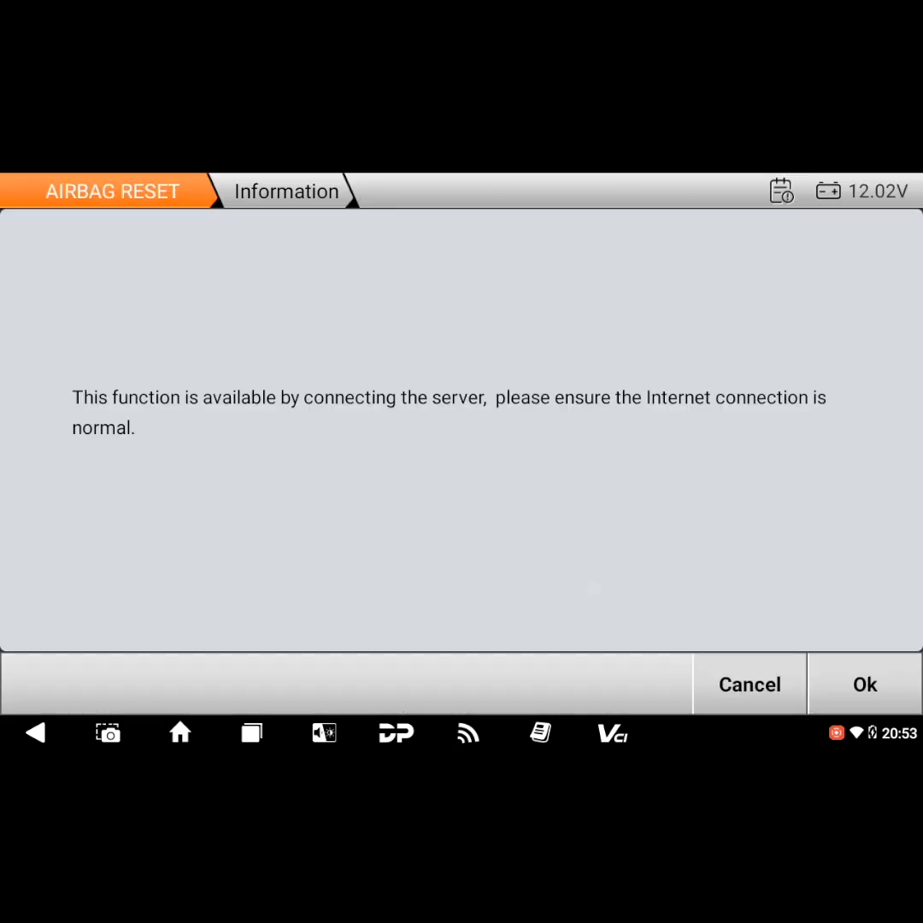
pyautogui.click(864, 683)
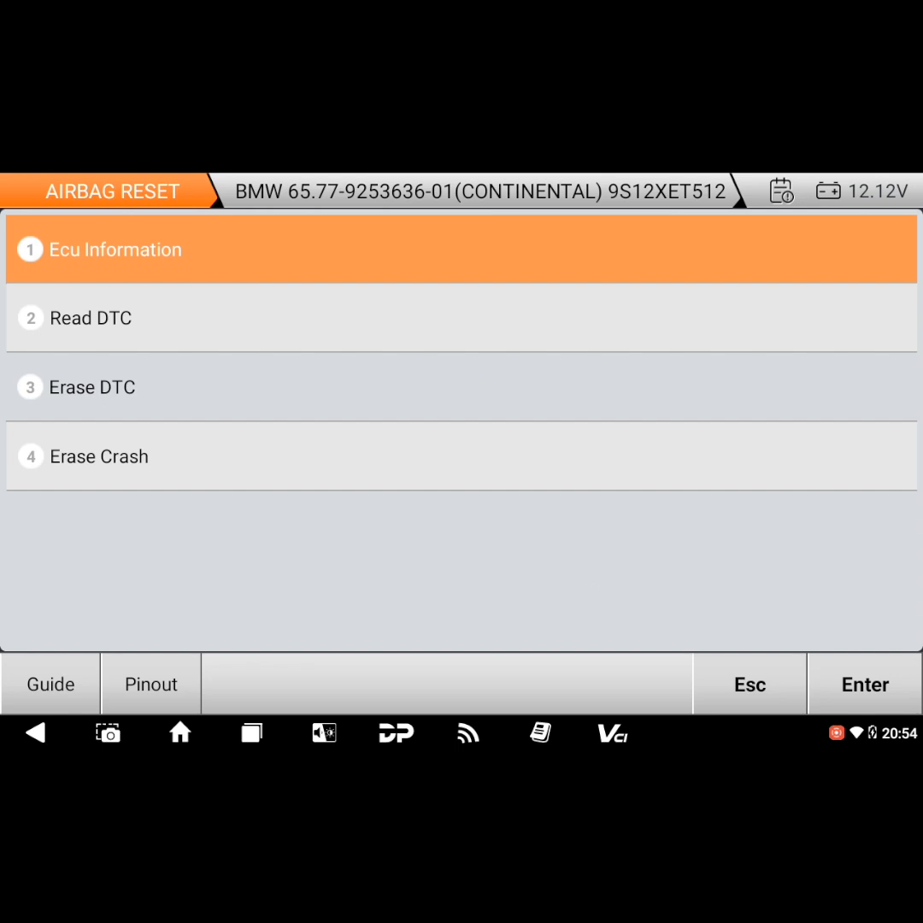
# Step: View the BMW Continental module's connector pinout and return to the BMW list
pyautogui.click(150, 683)
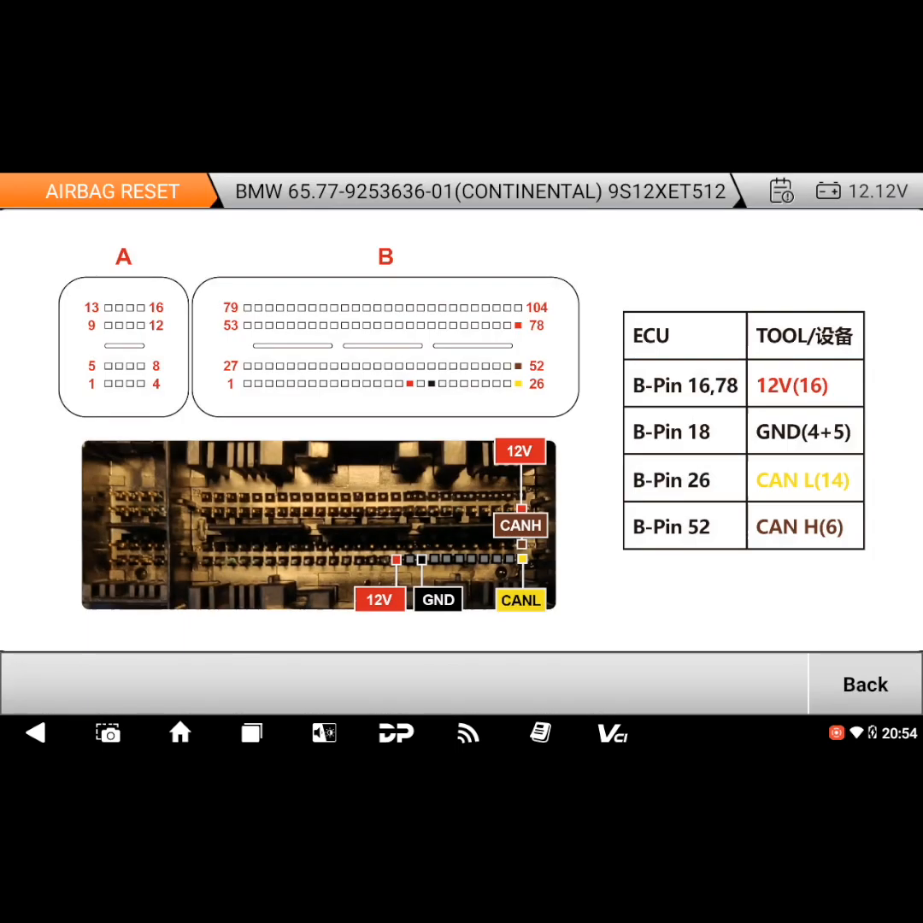
pyautogui.click(864, 683)
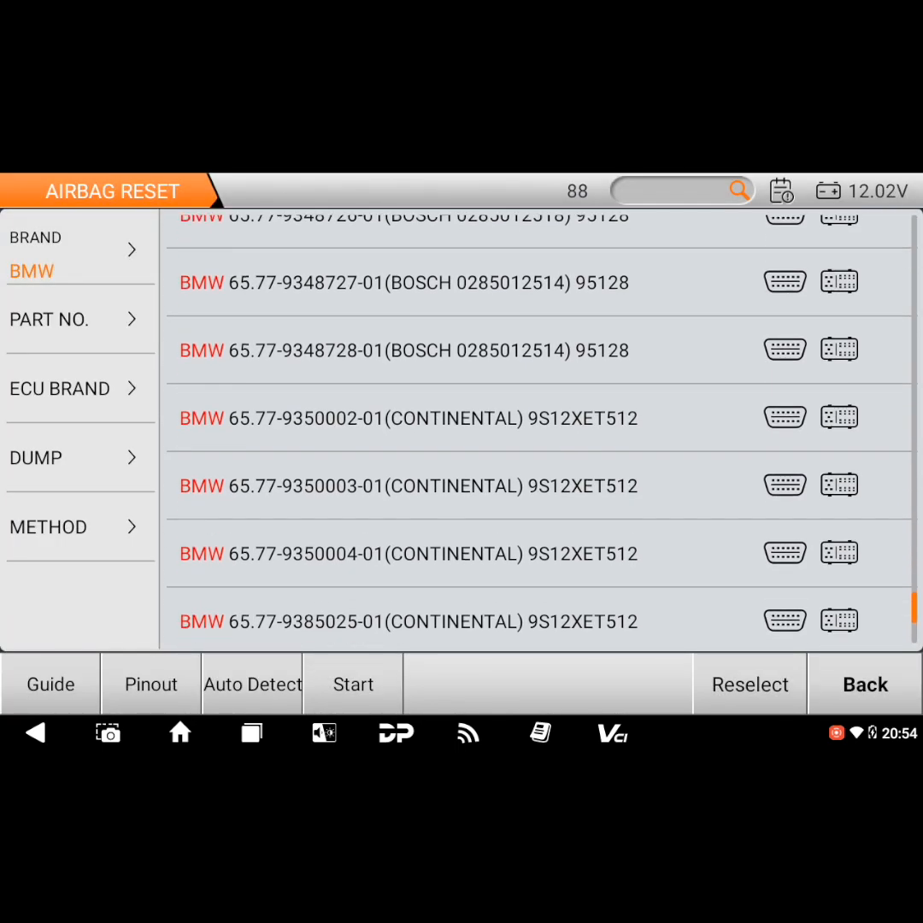
# Step: Switch the brand to IVECO and show the J3858475 Continental R7F701008 pinout
pyautogui.click(77, 253)
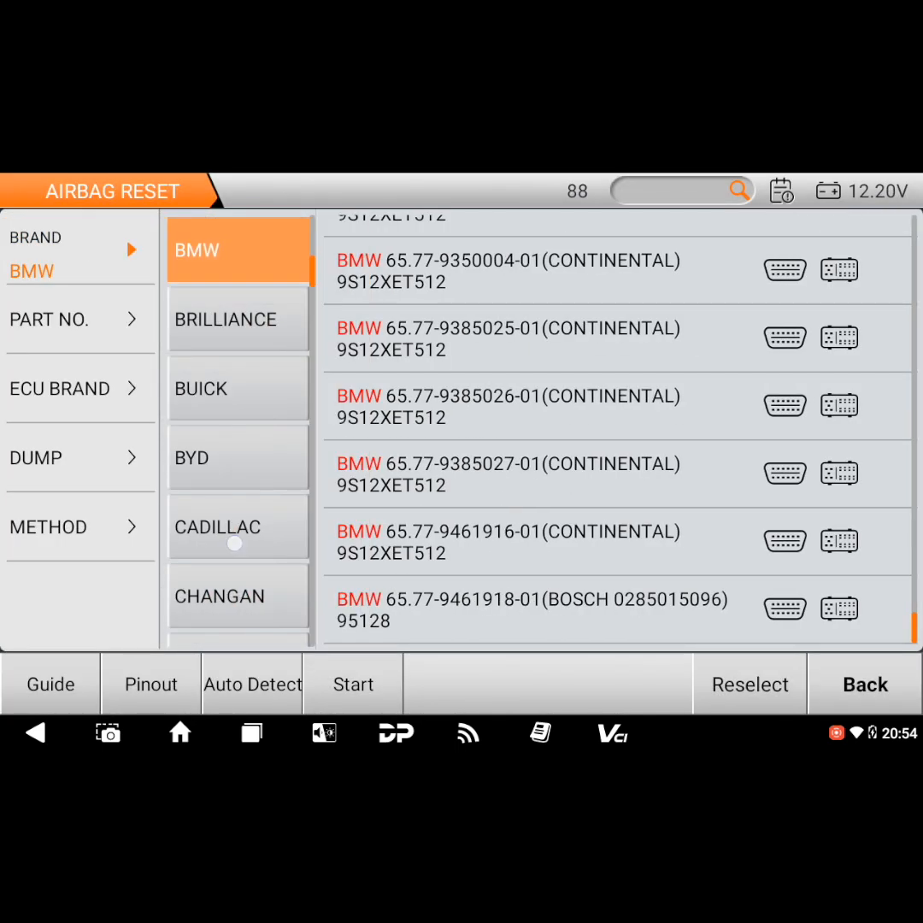
pyautogui.scroll(-3)
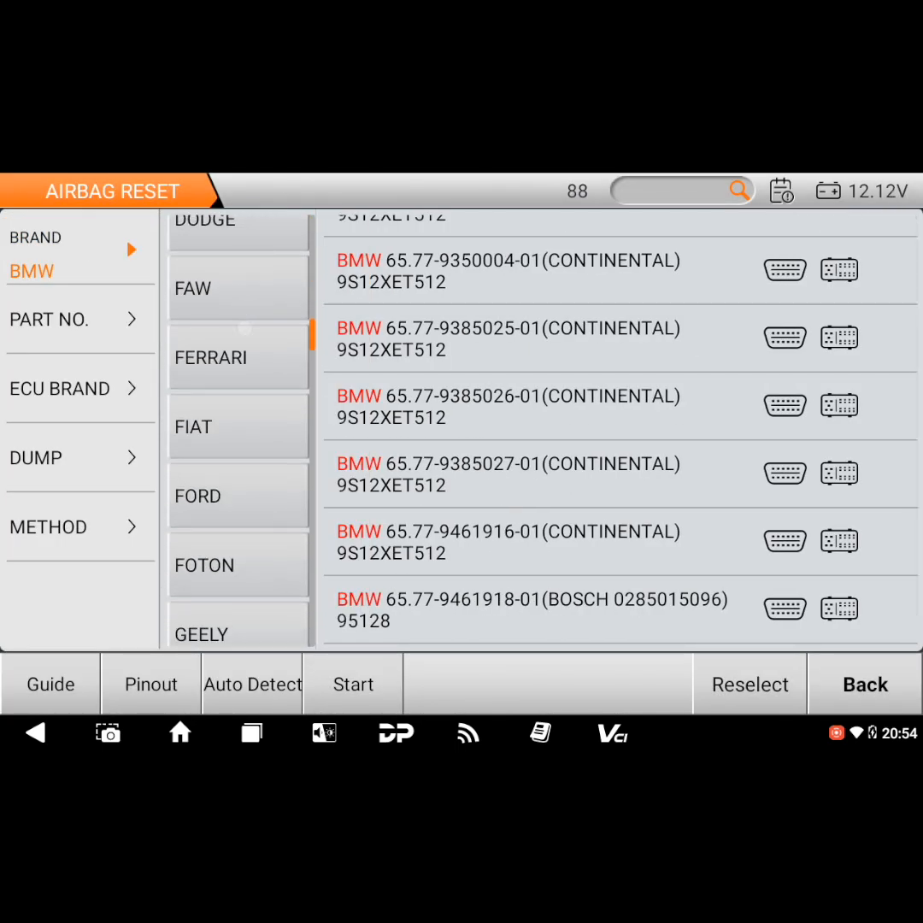
pyautogui.scroll(-3)
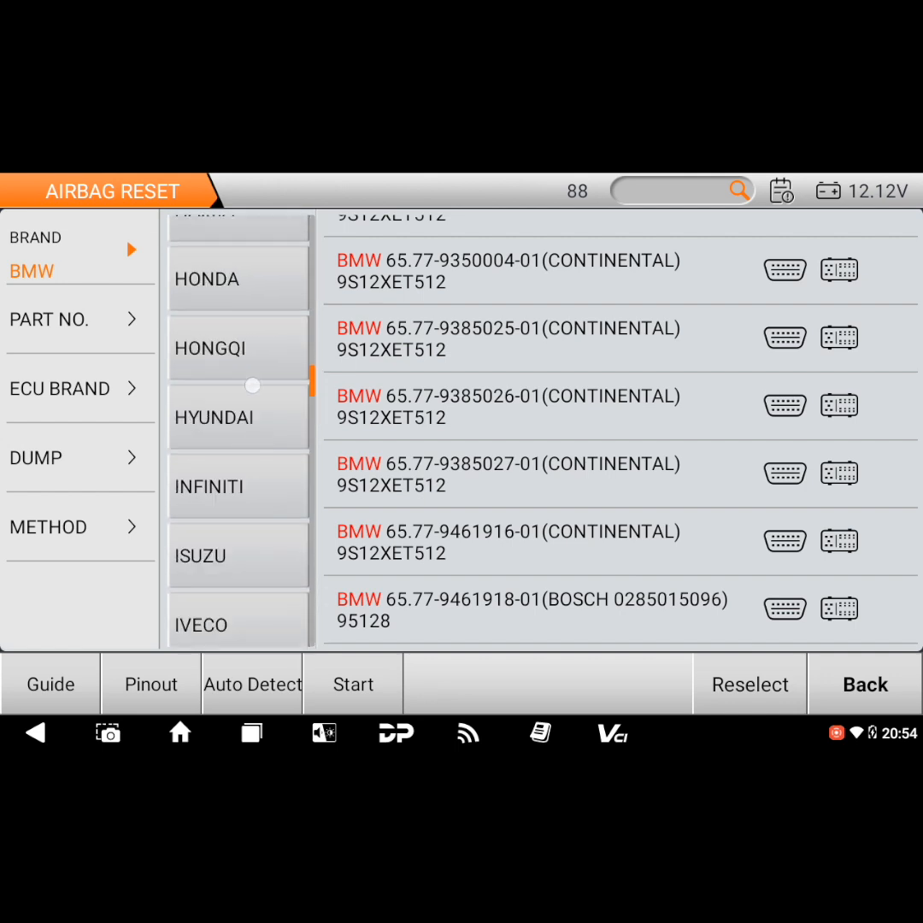
pyautogui.click(202, 625)
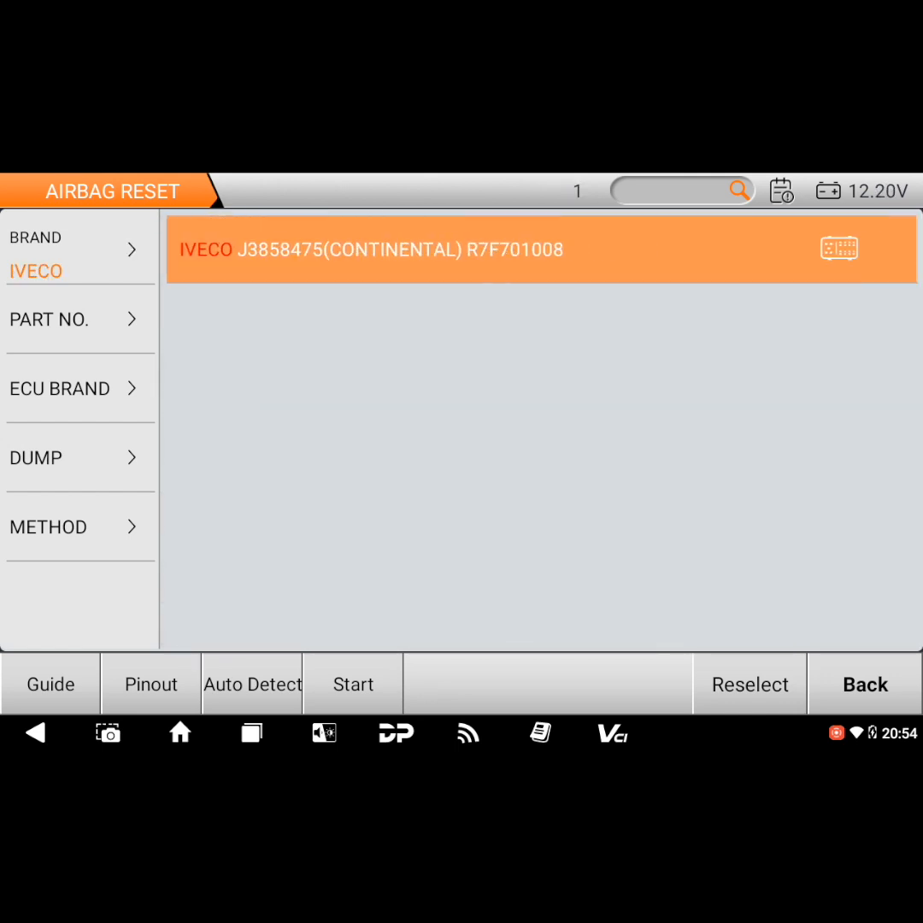
pyautogui.click(150, 684)
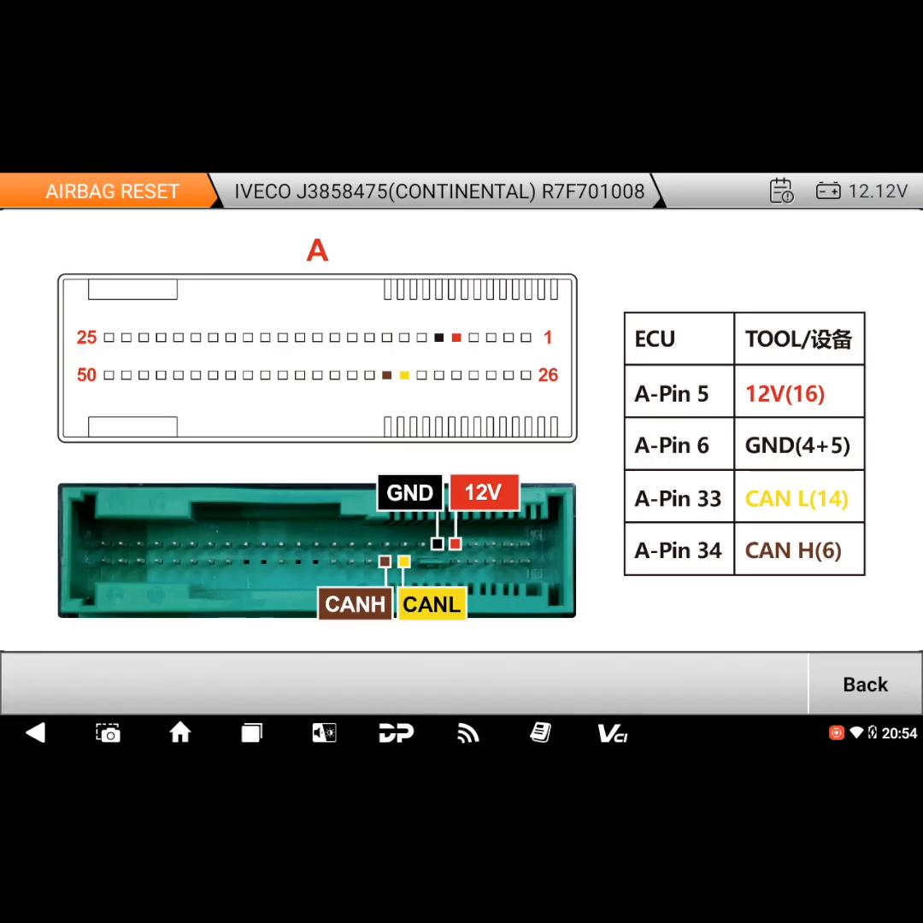
# Step: Return to the IVECO list and confirm a BENCH session with the P004 adapter
pyautogui.click(865, 683)
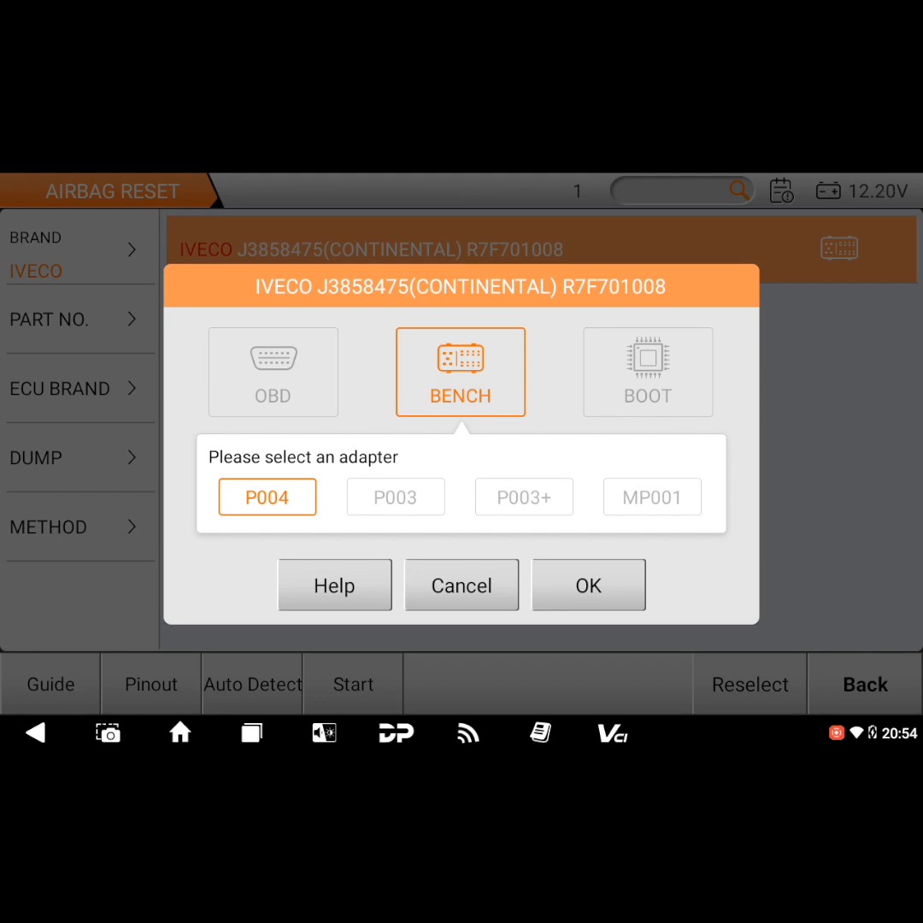
pyautogui.click(588, 584)
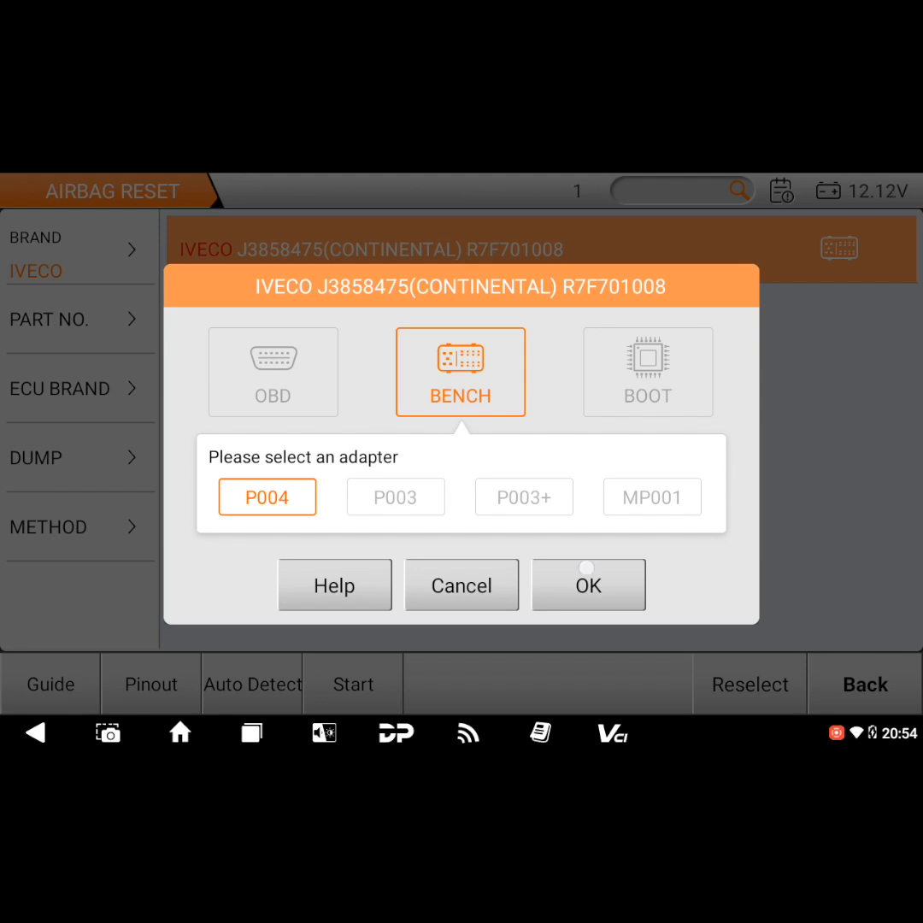
pyautogui.click(588, 584)
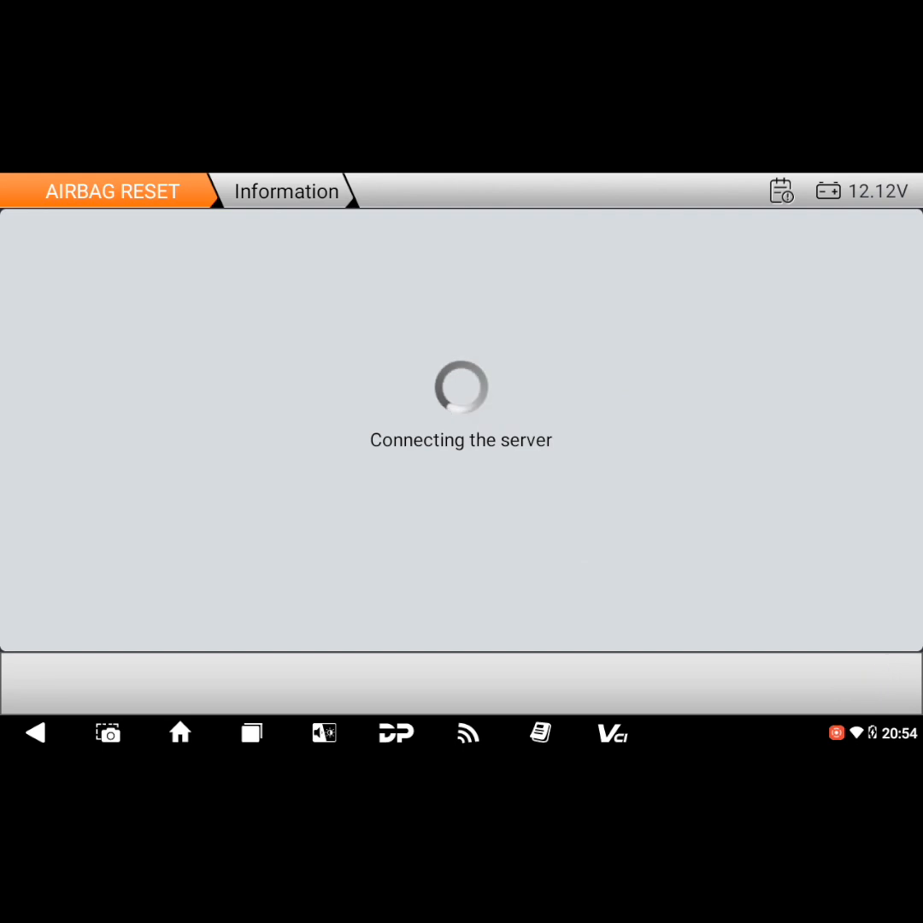